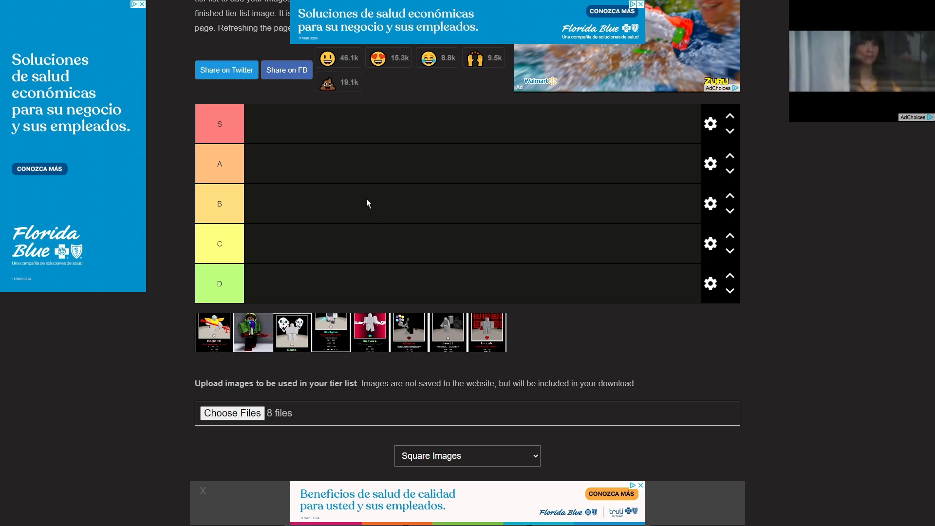
# Bring up the Undertale Test Place Reborn game page in Roblox
pyautogui.scroll(3)
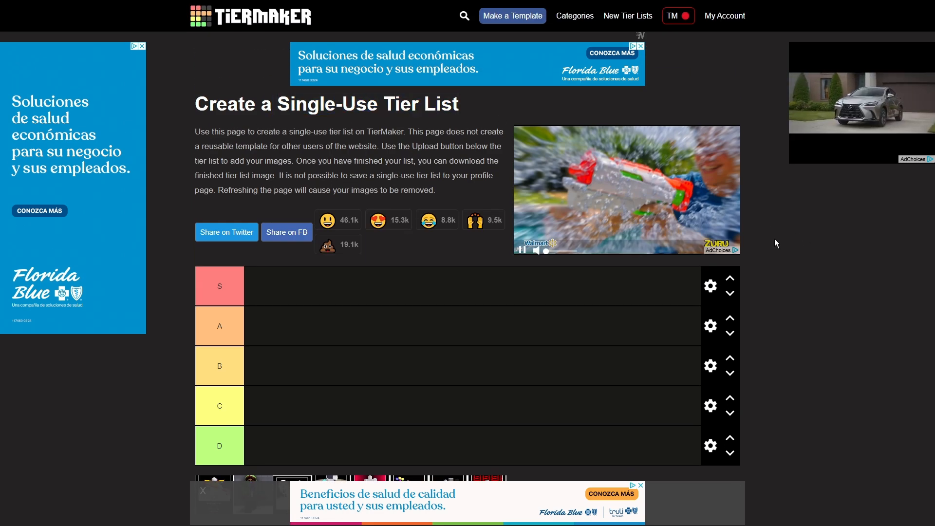
pyautogui.scroll(-3)
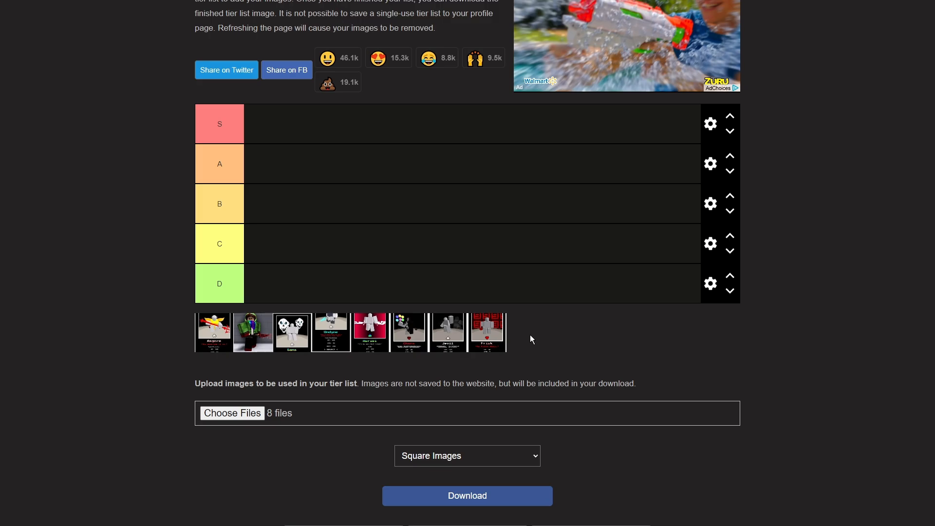
pyautogui.click(605, 518)
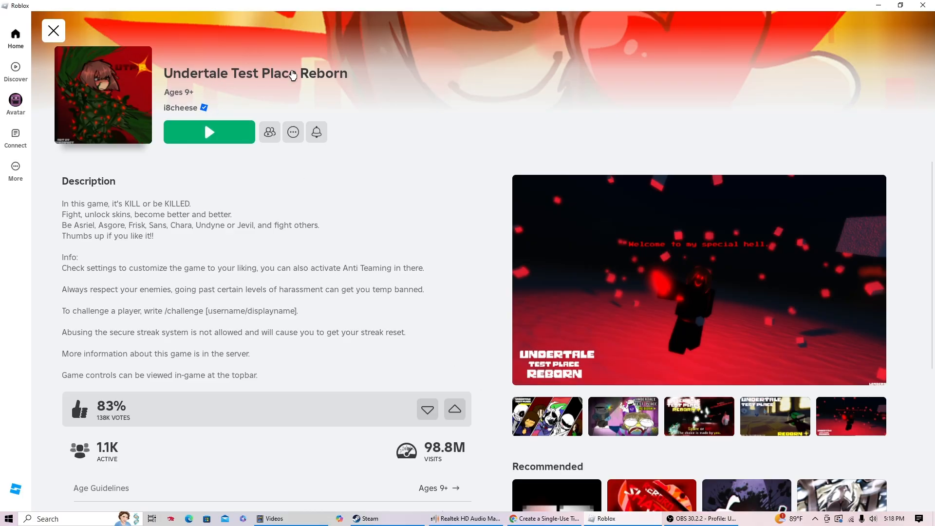
pyautogui.scroll(-3)
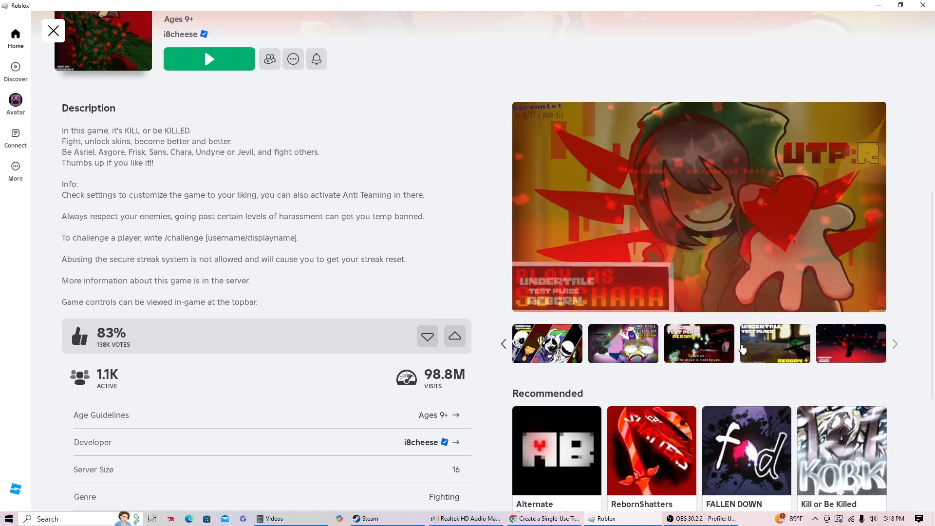
# Cycle through the game's screenshot gallery to view its promotional artwork
pyautogui.click(893, 344)
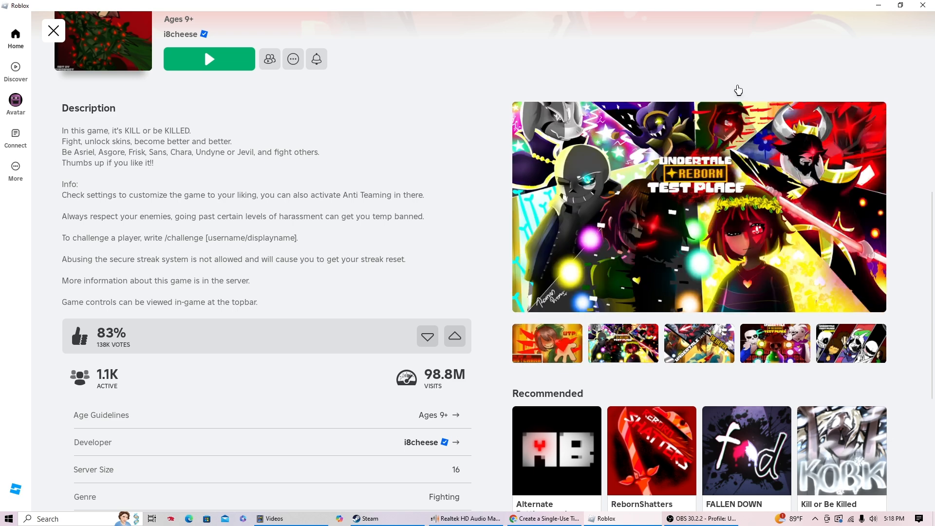
pyautogui.moveTo(869, 119)
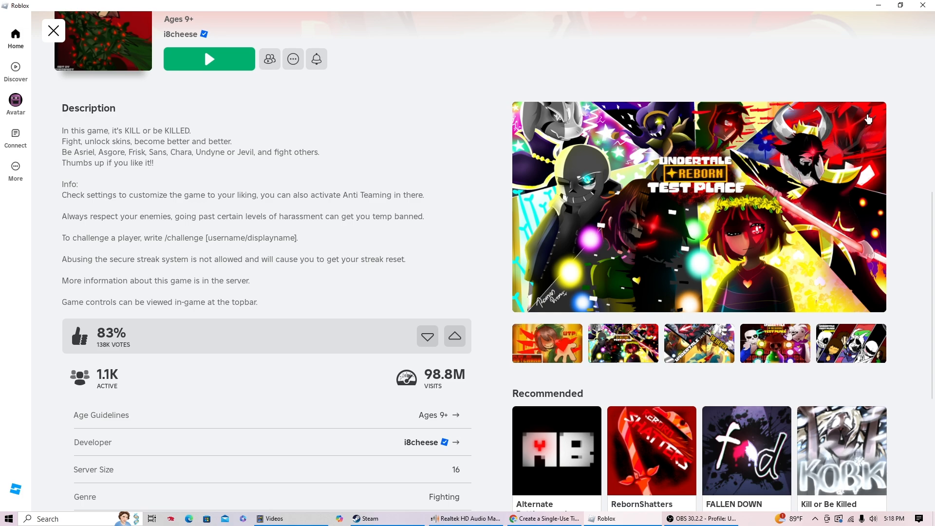
pyautogui.moveTo(848, 126)
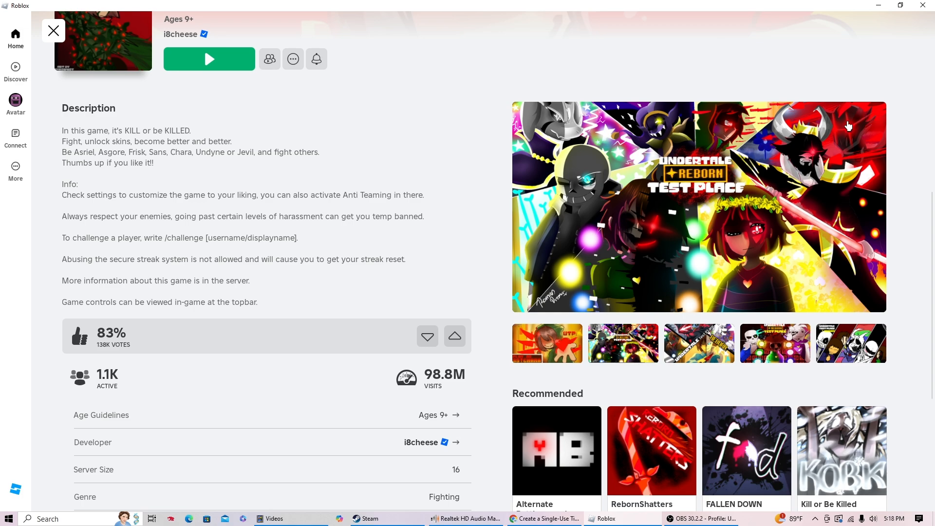
pyautogui.click(622, 343)
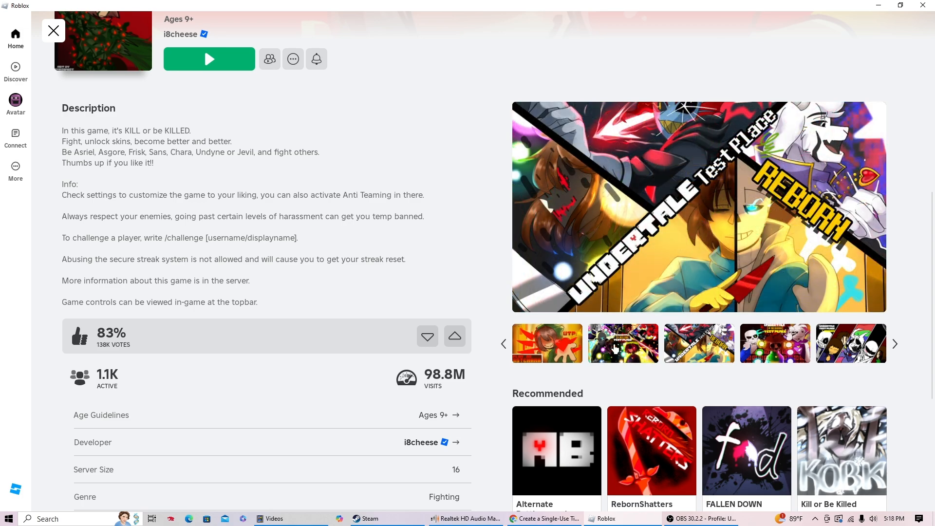
pyautogui.click(622, 343)
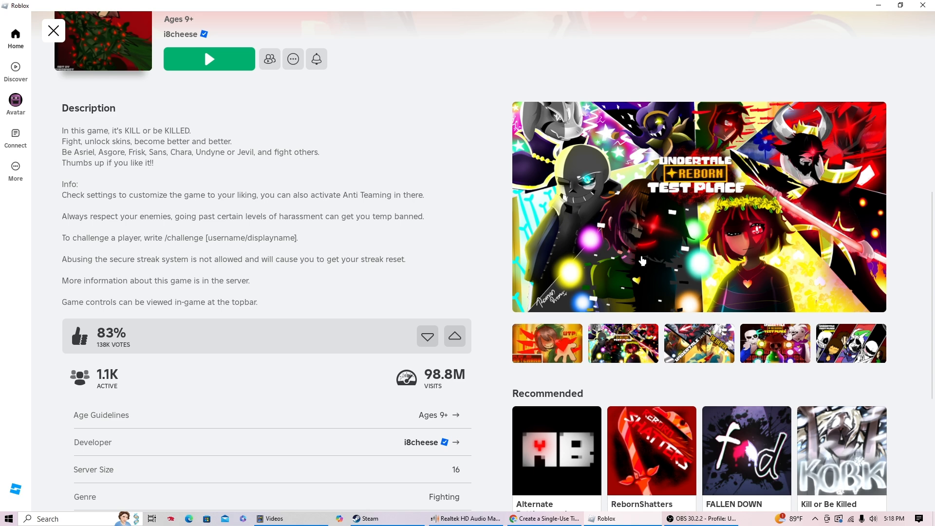
pyautogui.moveTo(753, 257)
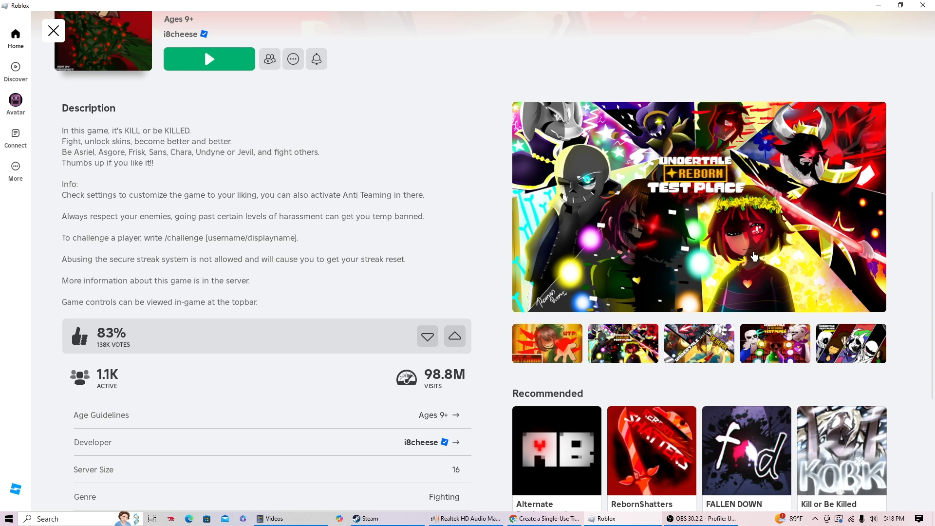
pyautogui.moveTo(728, 254)
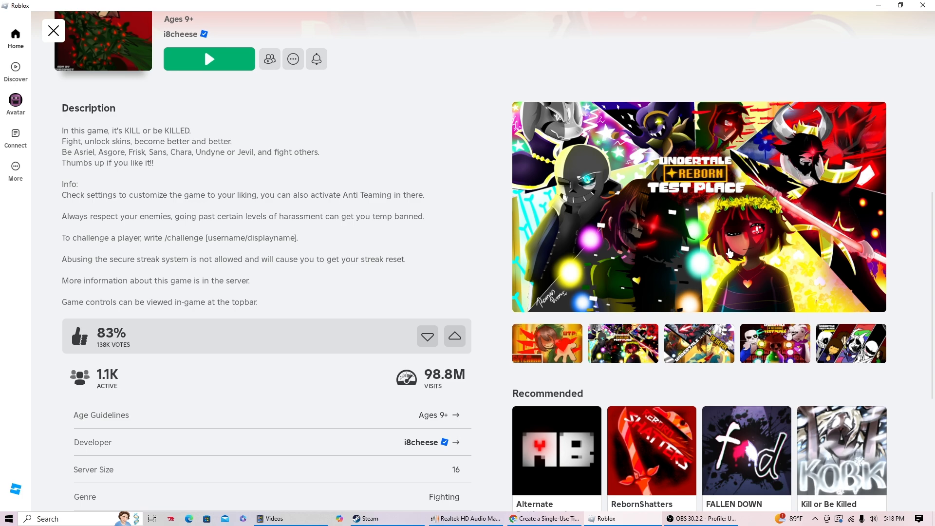
pyautogui.moveTo(676, 400)
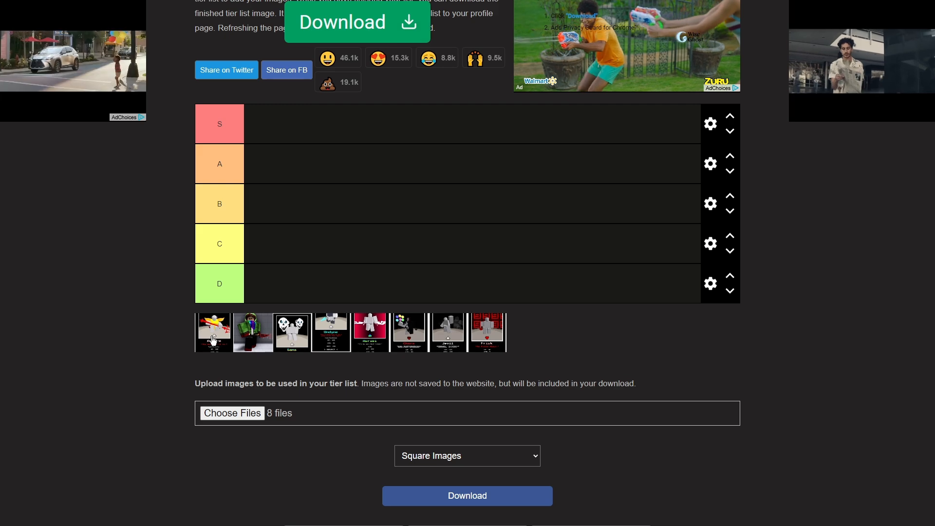
# Scroll TierMaker up to the tier rows above the unranked character cards
pyautogui.scroll(3)
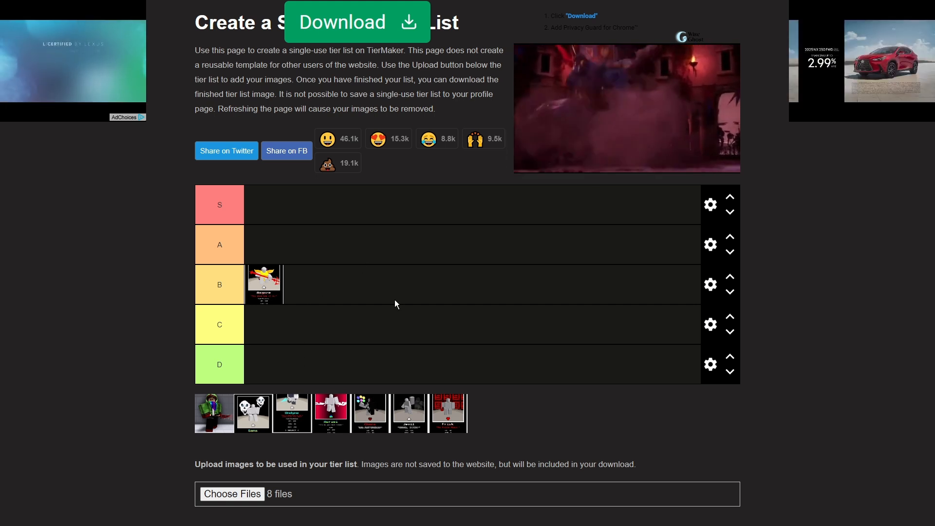
pyautogui.moveTo(259, 375)
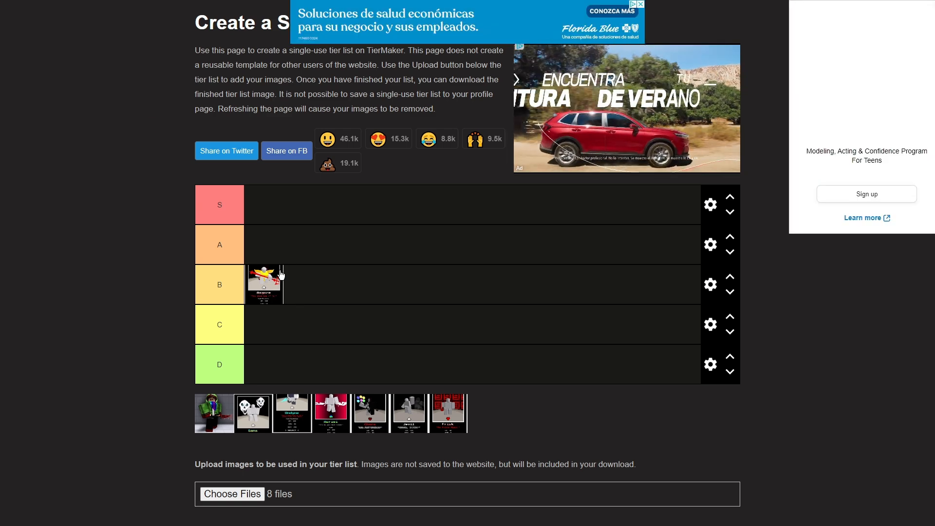
pyautogui.moveTo(286, 254)
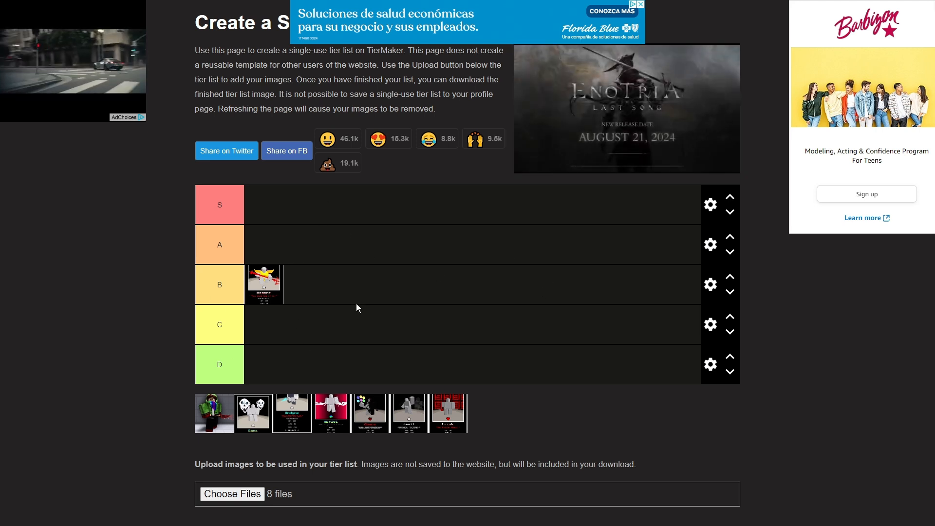
pyautogui.moveTo(198, 224)
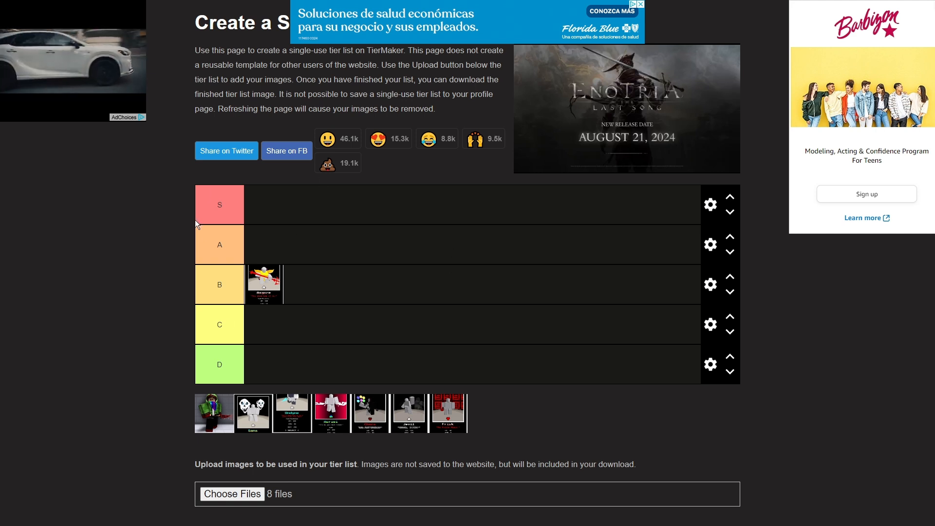
pyautogui.moveTo(328, 309)
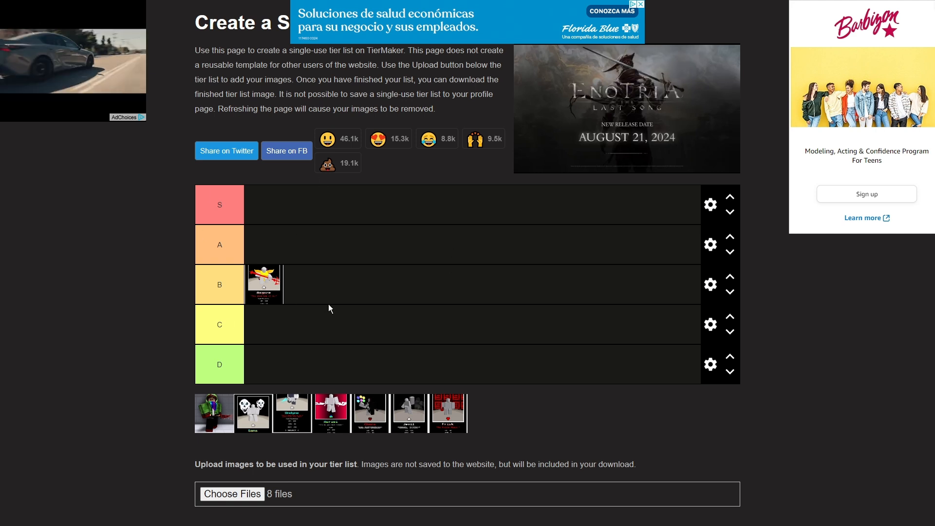
pyautogui.moveTo(379, 317)
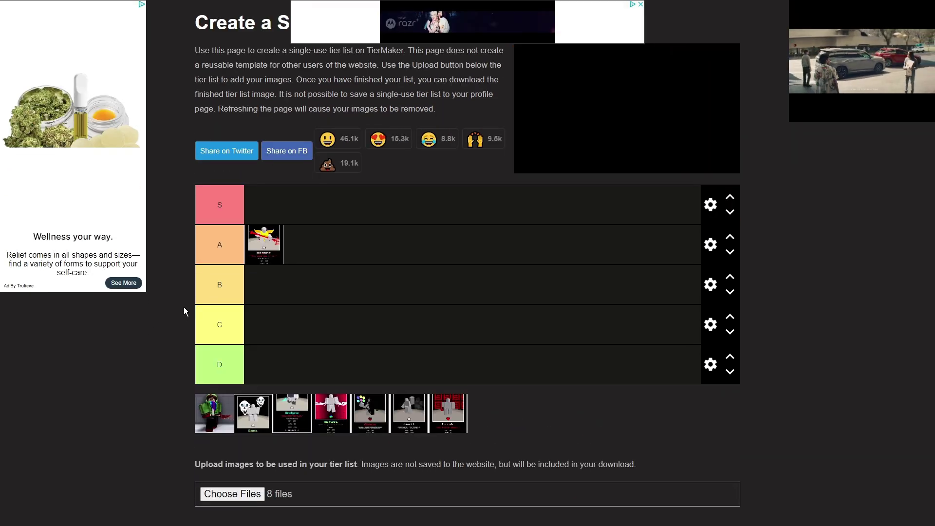
pyautogui.moveTo(499, 426)
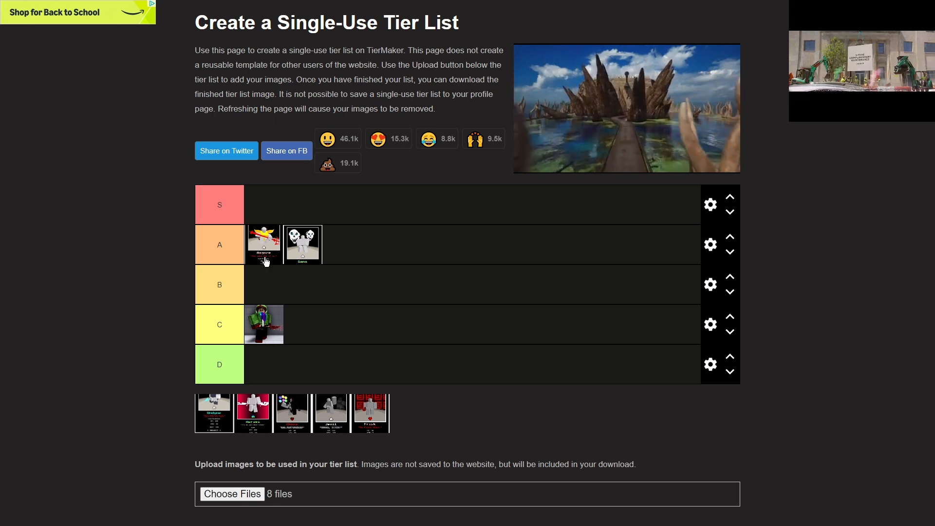
pyautogui.moveTo(476, 221)
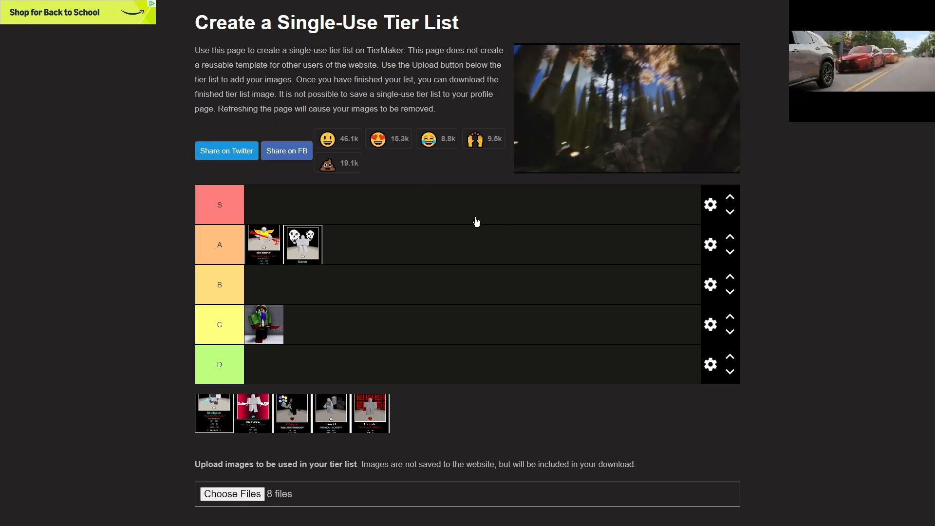
pyautogui.moveTo(162, 250)
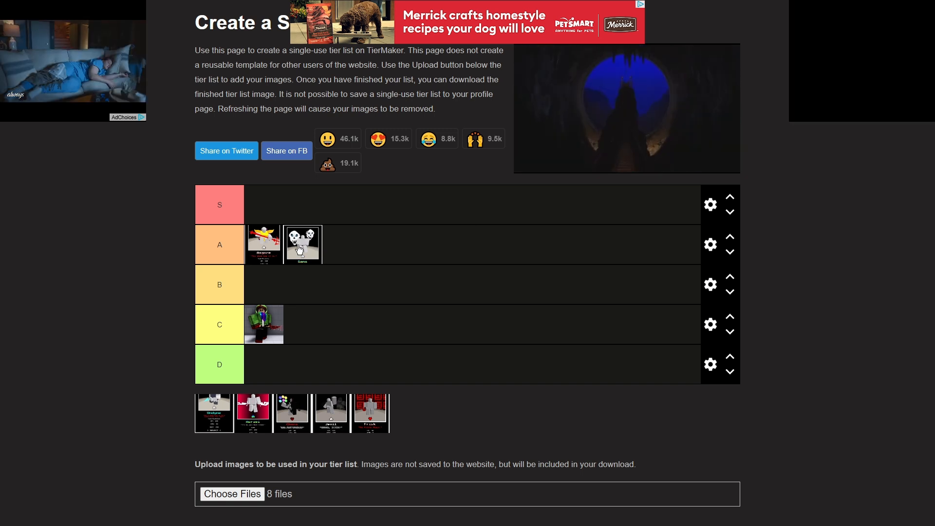
pyautogui.moveTo(327, 250)
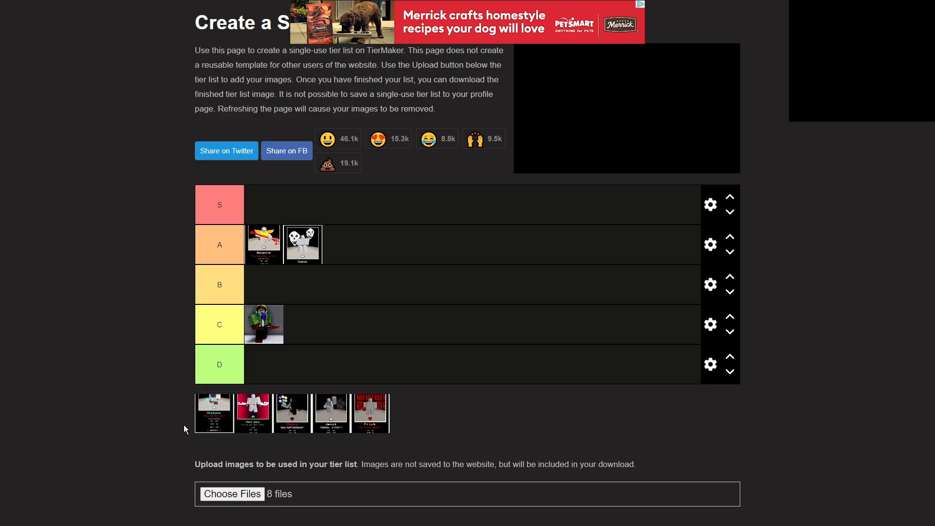
pyautogui.moveTo(153, 408)
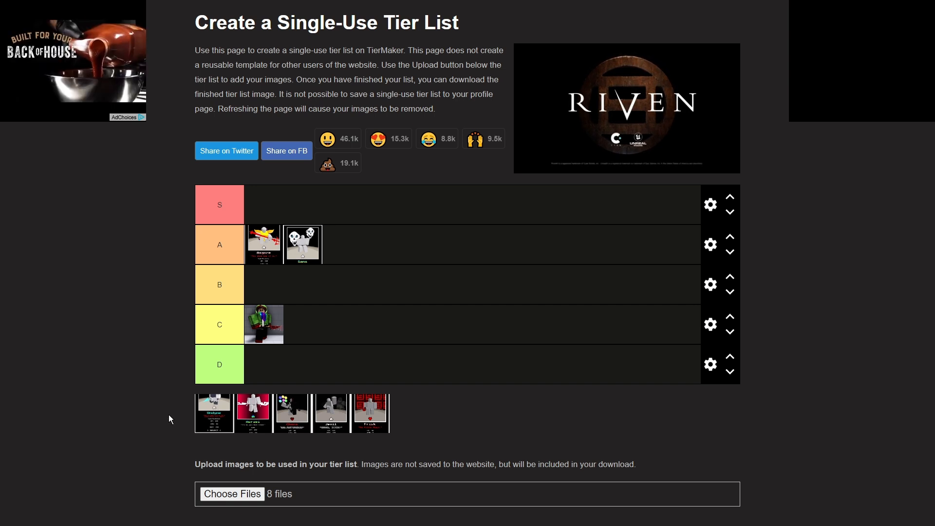
pyautogui.moveTo(255, 428)
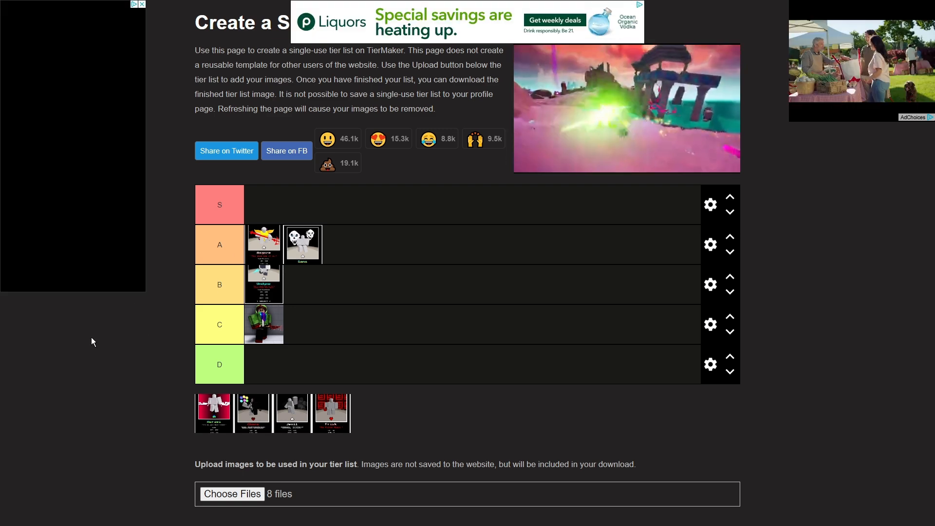
pyautogui.moveTo(120, 334)
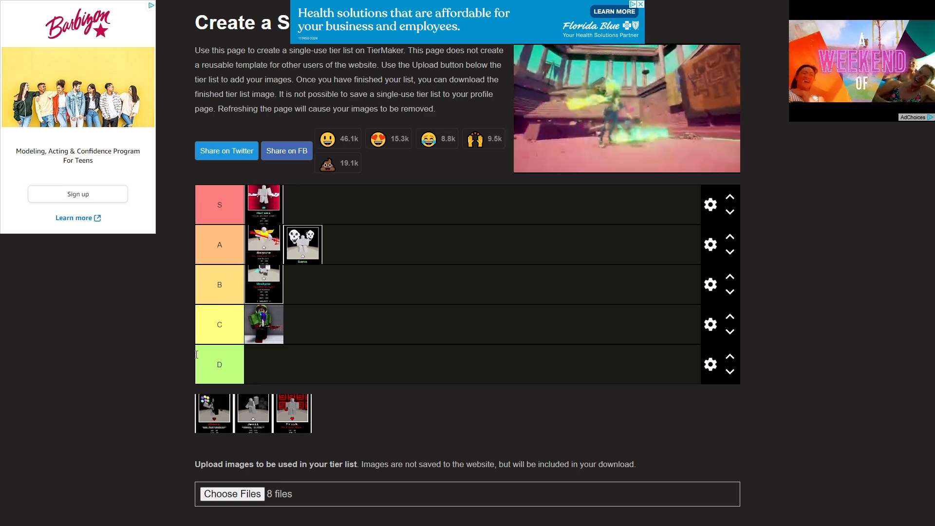
pyautogui.moveTo(155, 320)
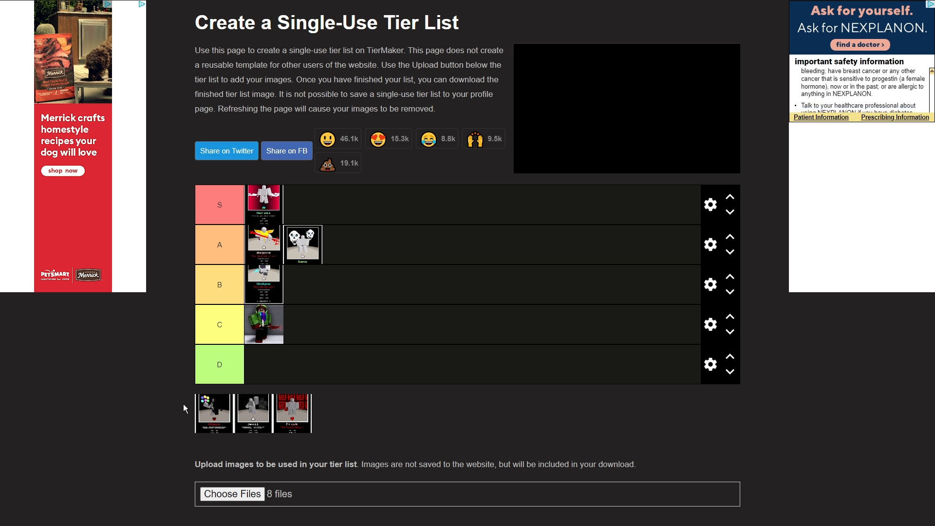
pyautogui.moveTo(150, 411)
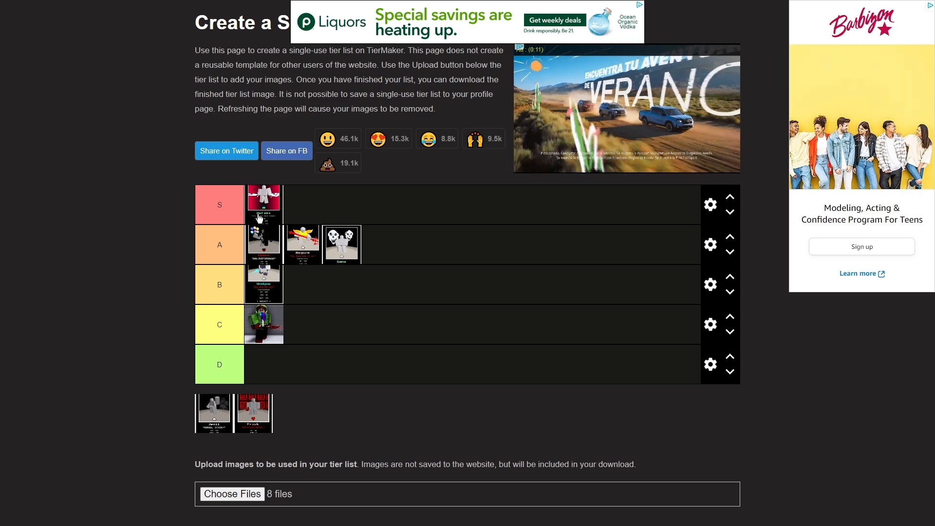
pyautogui.moveTo(66, 325)
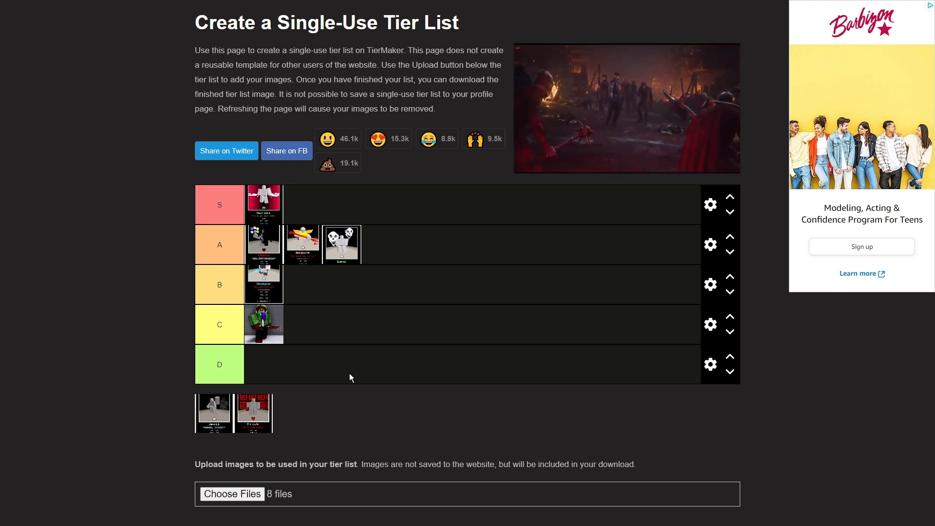
pyautogui.moveTo(142, 402)
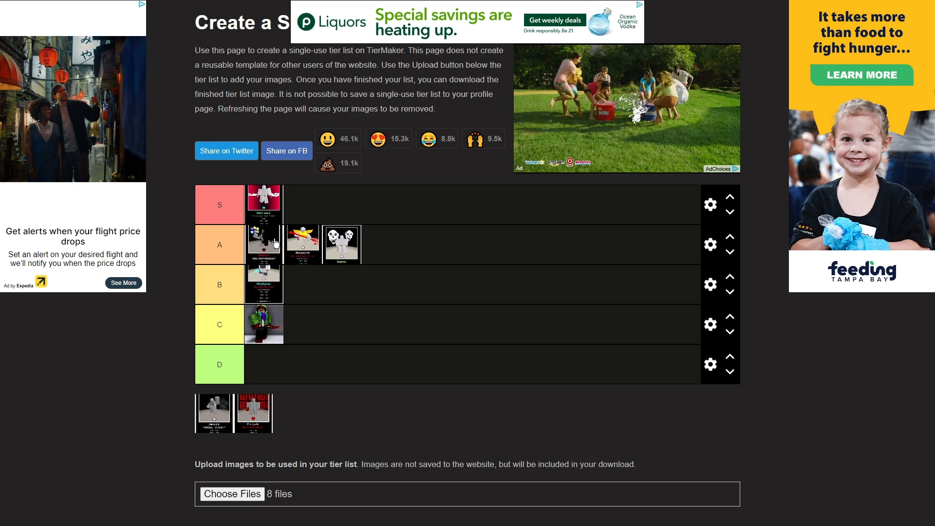
pyautogui.moveTo(180, 378)
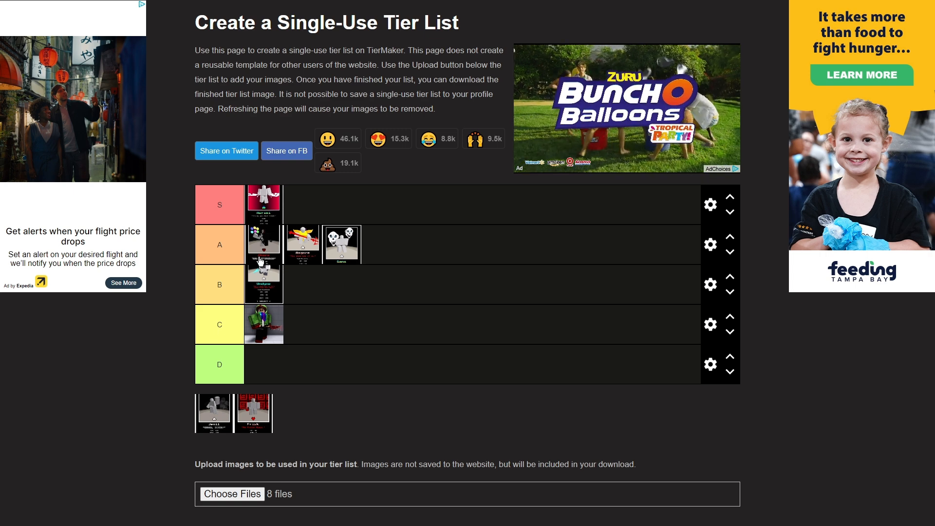
pyautogui.moveTo(187, 256)
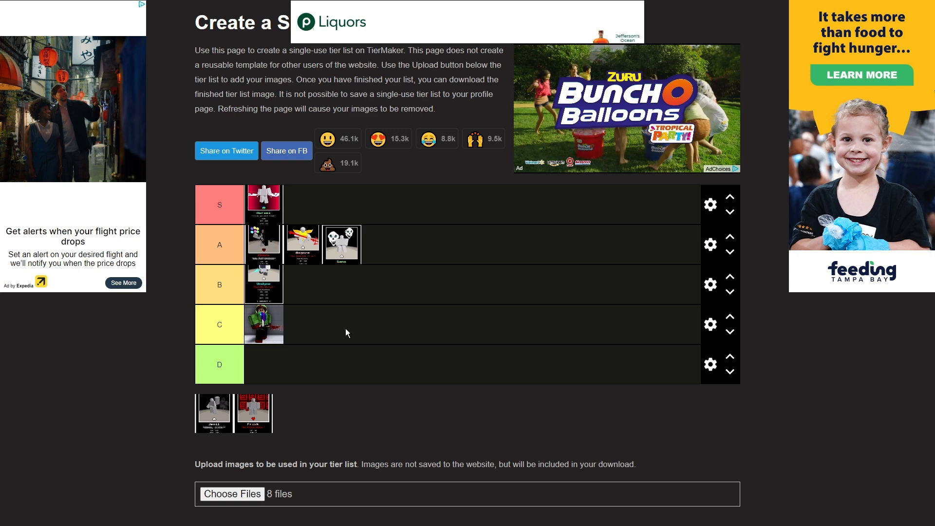
pyautogui.moveTo(296, 339)
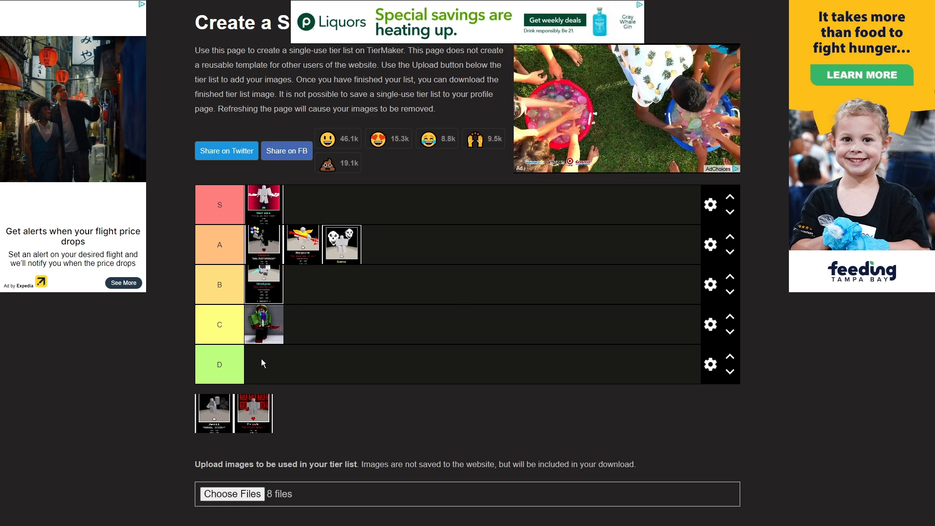
pyautogui.moveTo(103, 388)
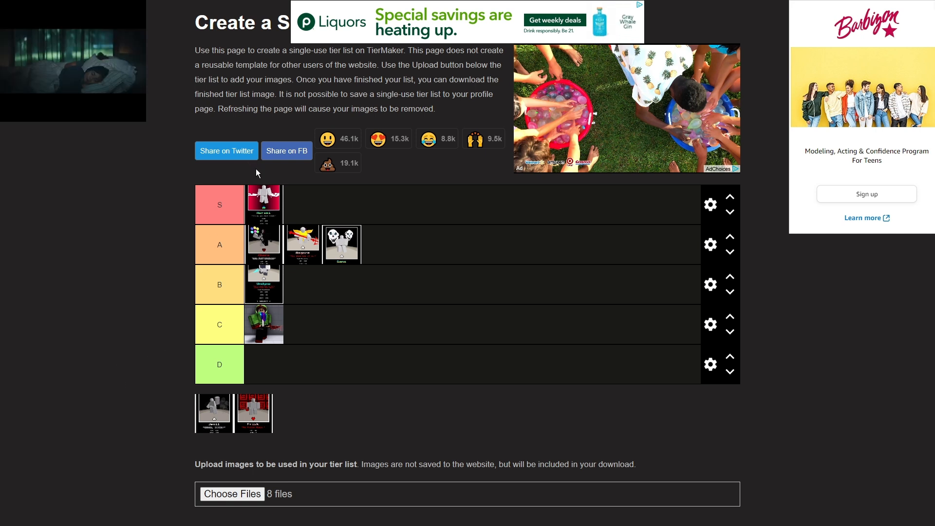
pyautogui.click(219, 363)
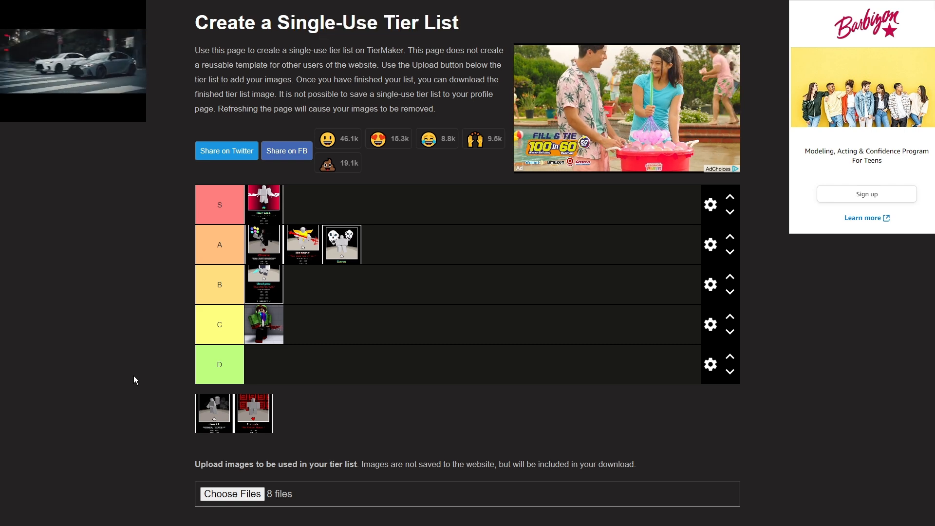
pyautogui.moveTo(182, 201)
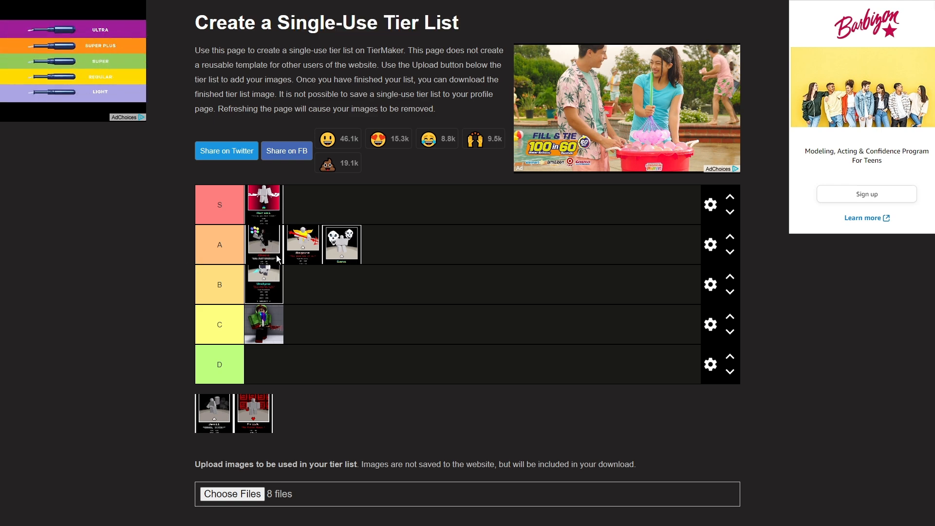
pyautogui.moveTo(363, 217)
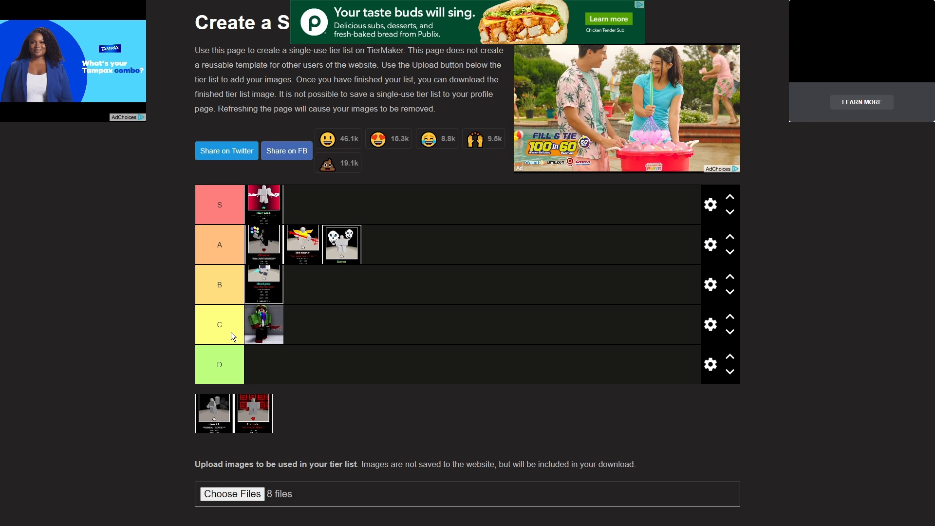
pyautogui.moveTo(264, 328)
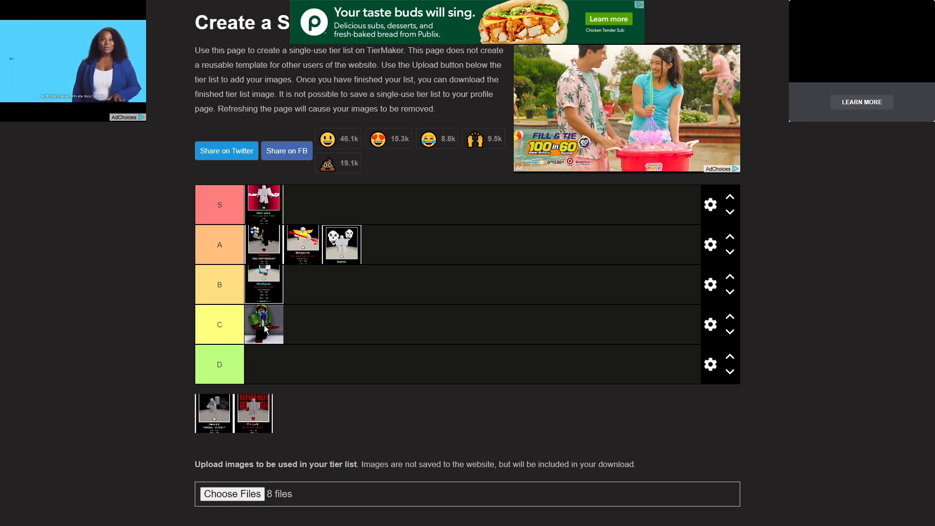
pyautogui.moveTo(182, 331)
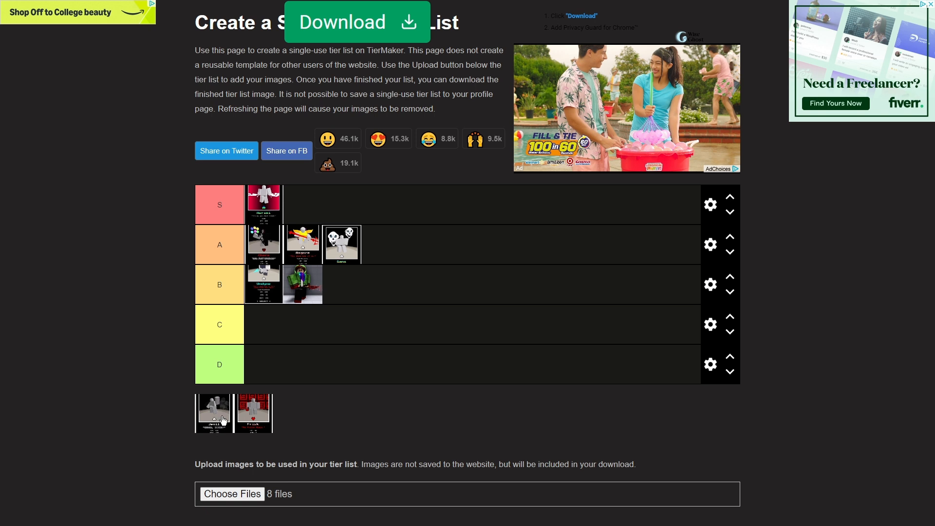
pyautogui.moveTo(197, 430)
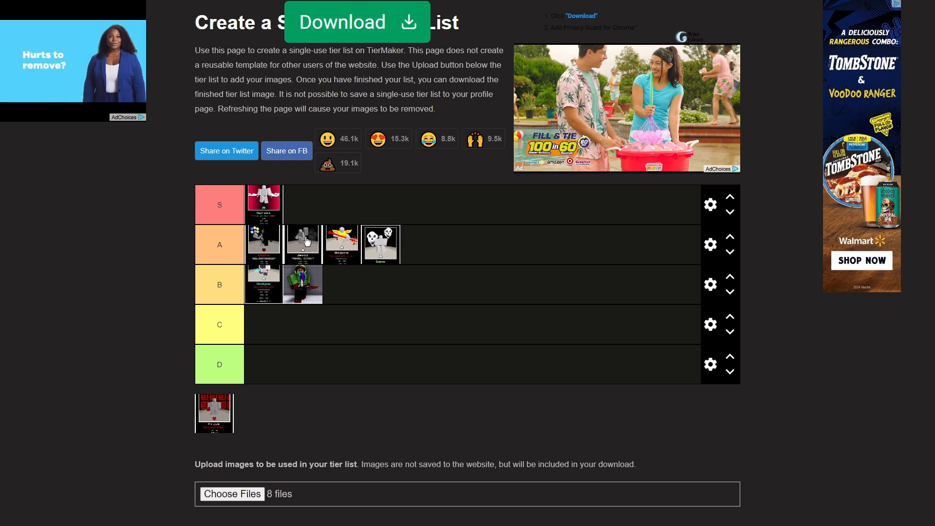
pyautogui.moveTo(370, 286)
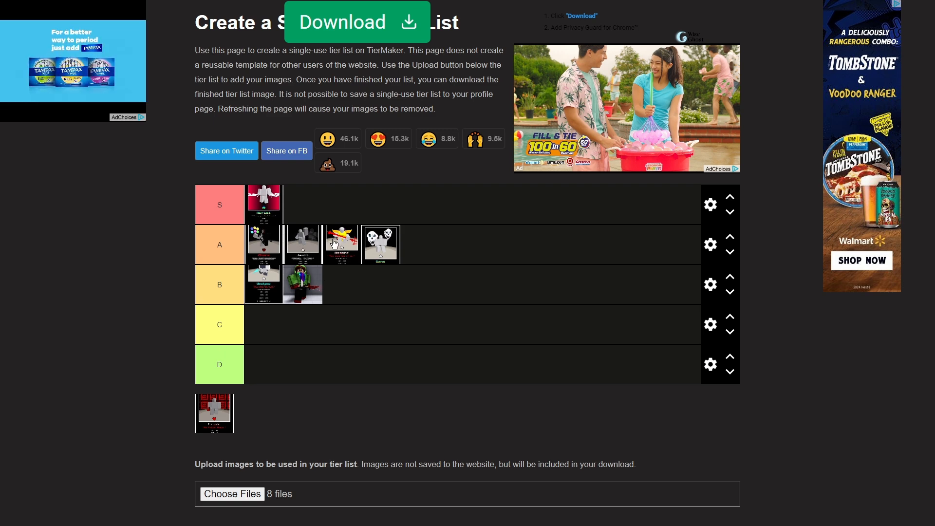
pyautogui.moveTo(342, 261)
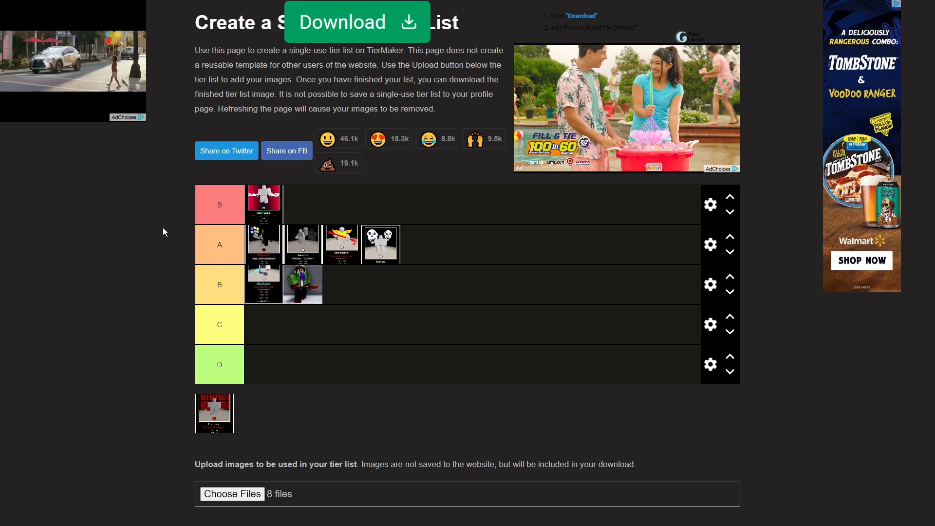
pyautogui.moveTo(57, 231)
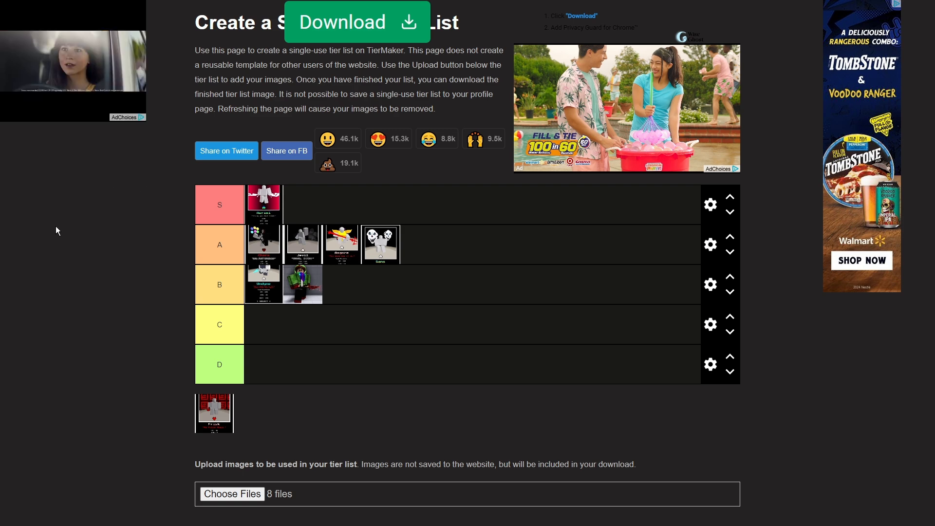
pyautogui.moveTo(185, 288)
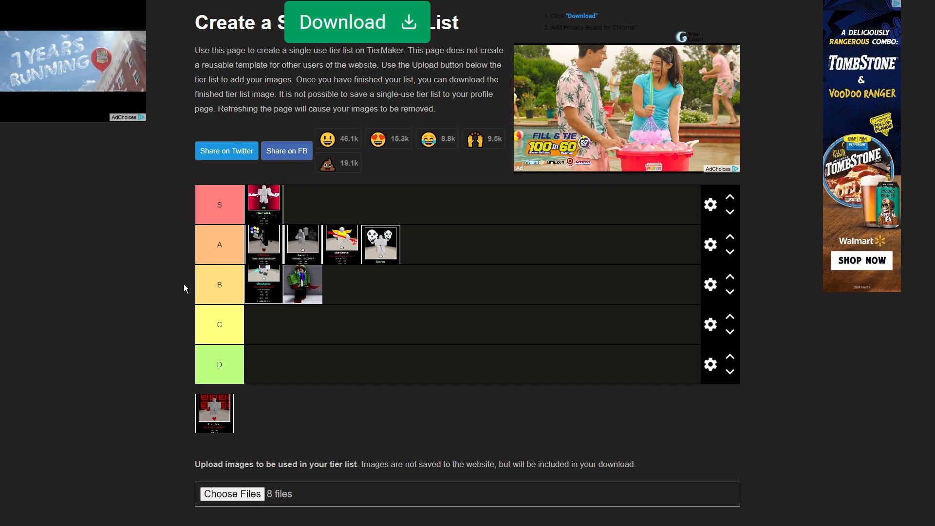
pyautogui.moveTo(181, 342)
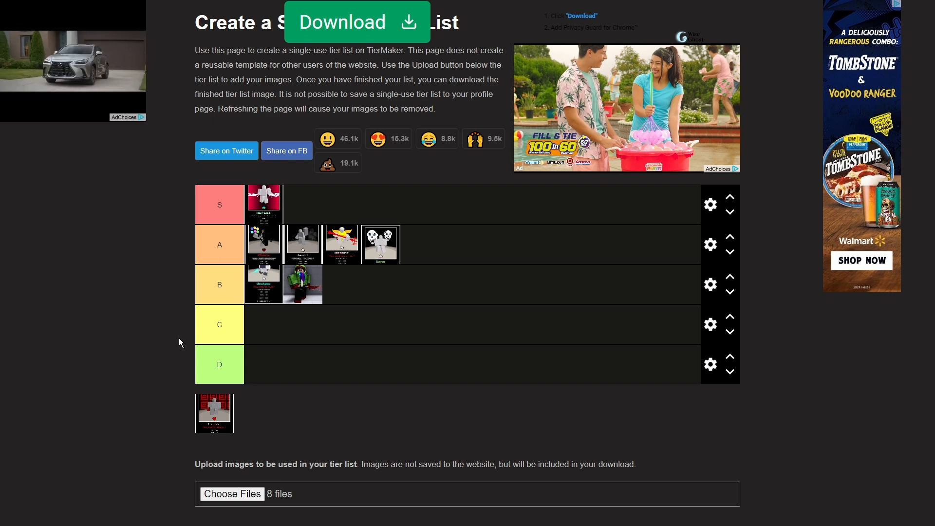
pyautogui.moveTo(183, 277)
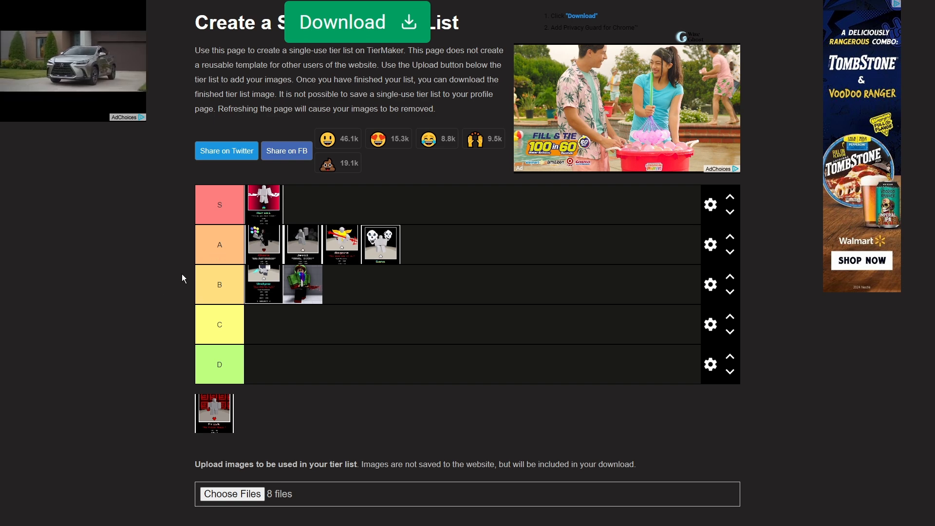
pyautogui.moveTo(159, 237)
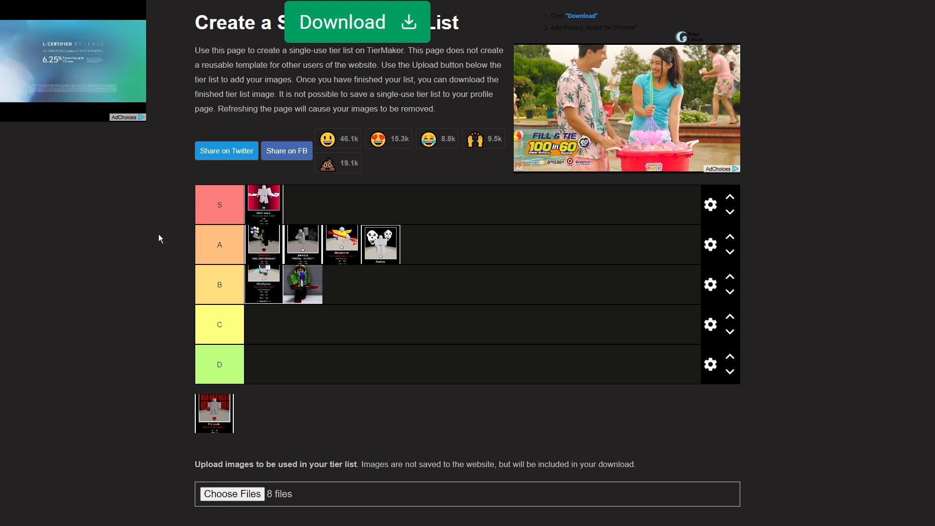
pyautogui.moveTo(387, 276)
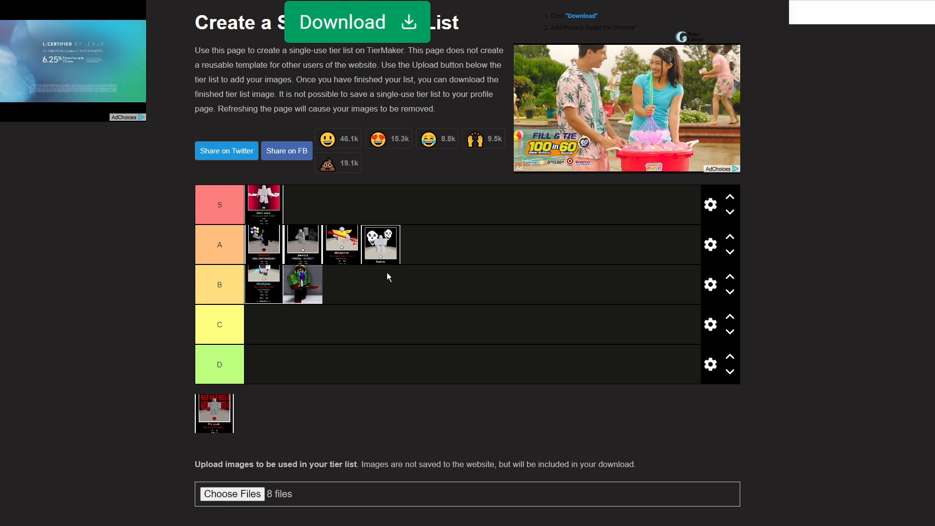
pyautogui.moveTo(425, 298)
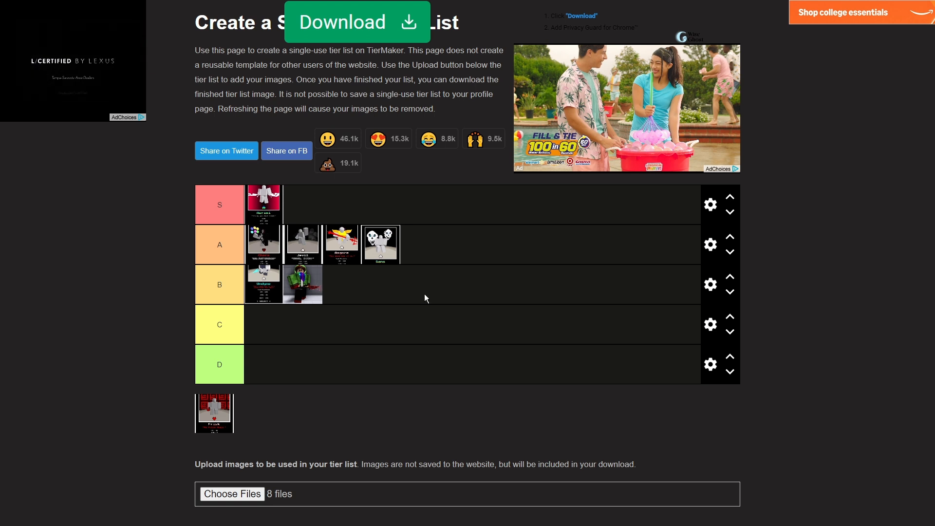
pyautogui.moveTo(411, 309)
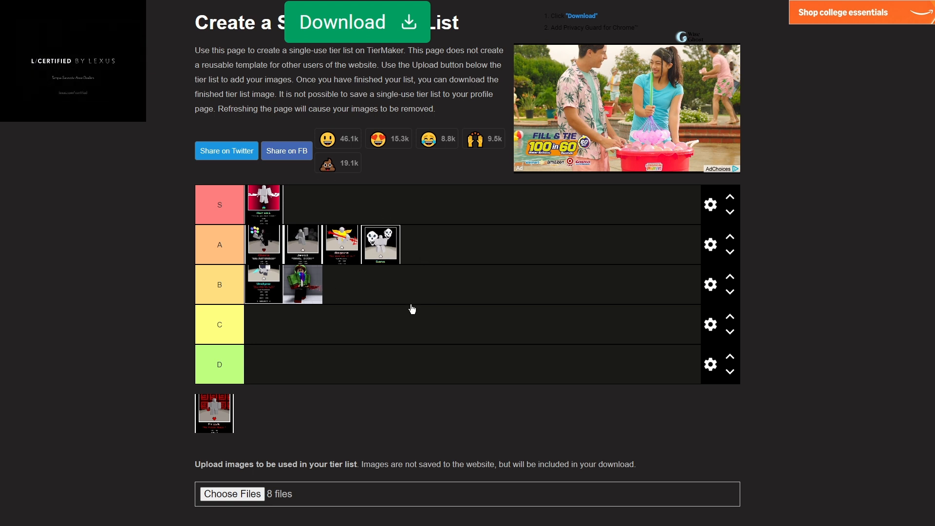
pyautogui.moveTo(331, 341)
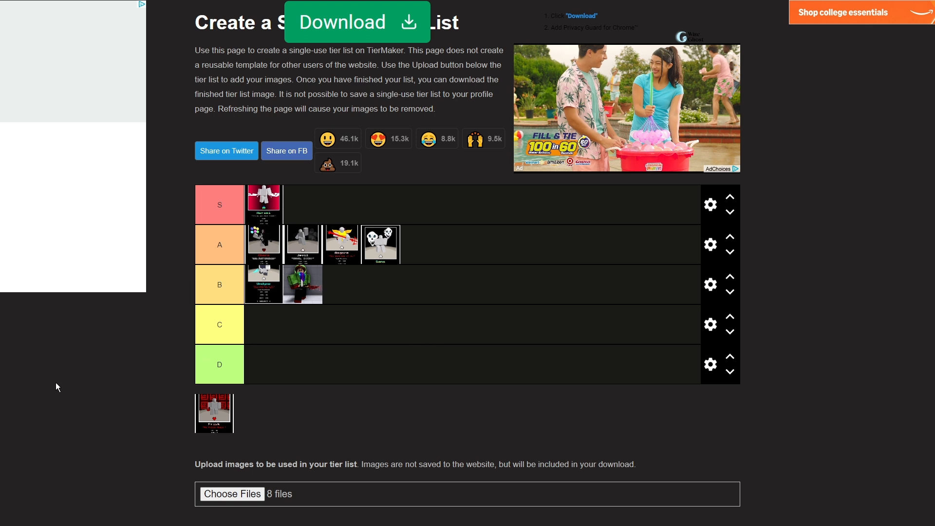
pyautogui.moveTo(156, 336)
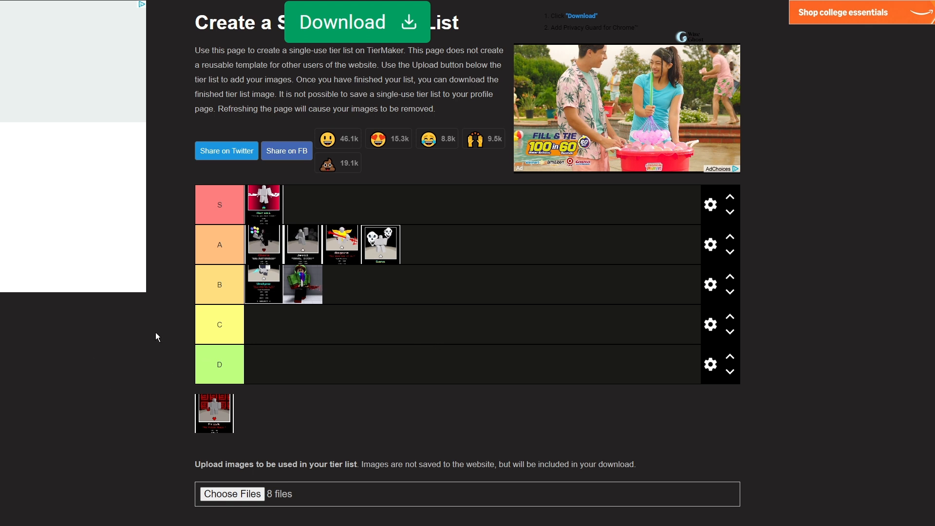
pyautogui.moveTo(169, 364)
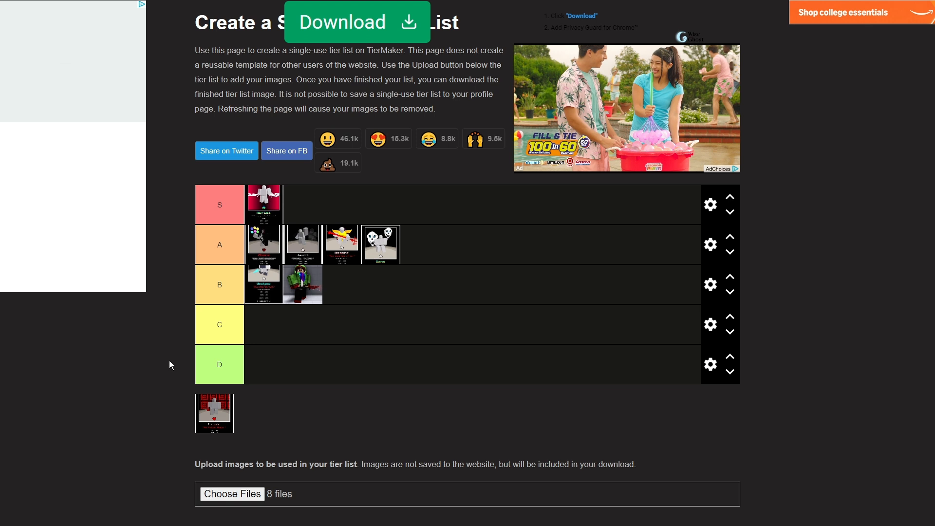
pyautogui.moveTo(264, 295)
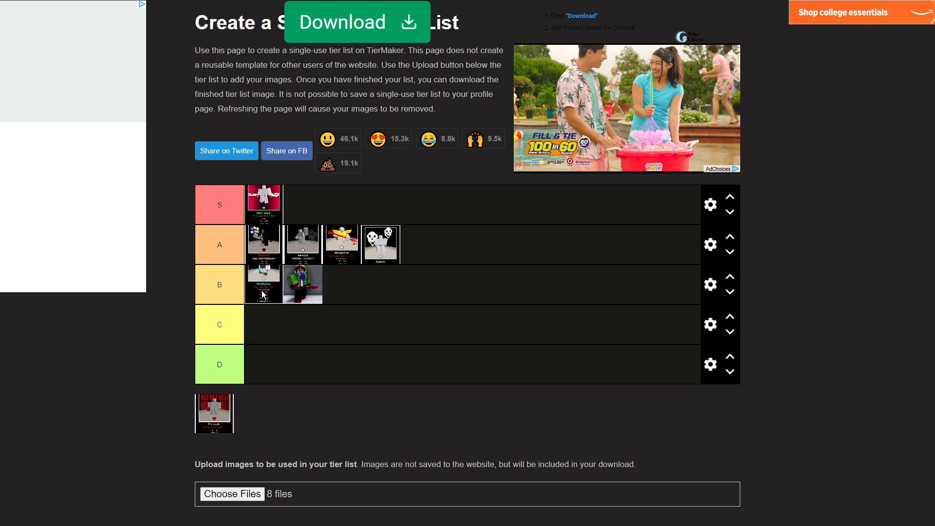
pyautogui.moveTo(438, 214)
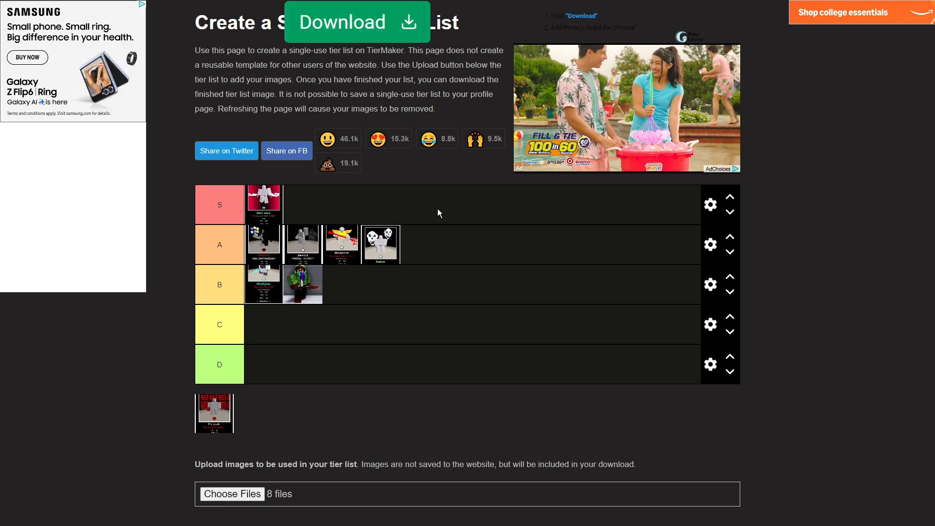
pyautogui.moveTo(427, 208)
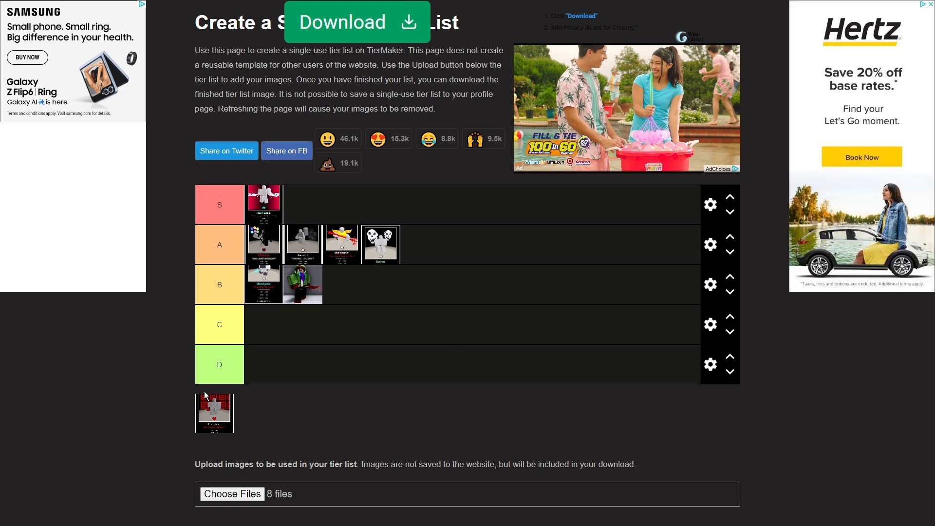
pyautogui.moveTo(394, 296)
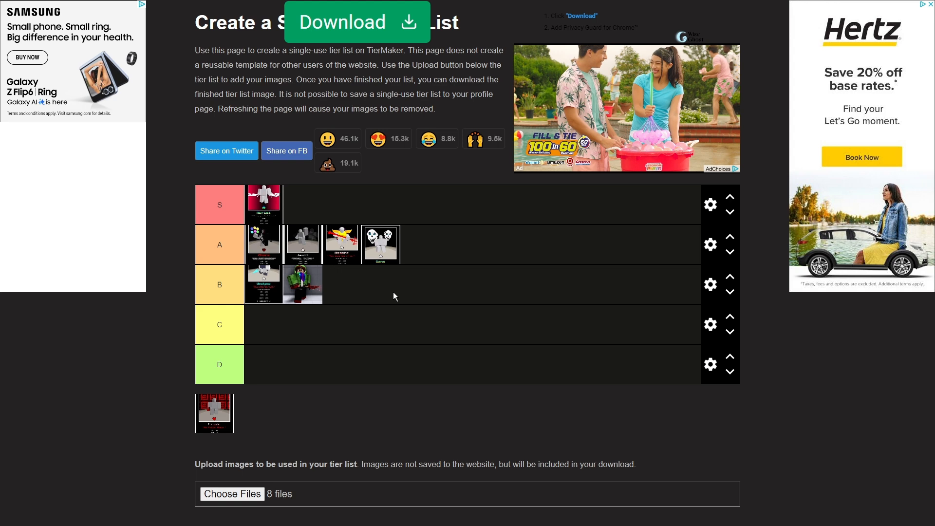
pyautogui.moveTo(486, 247)
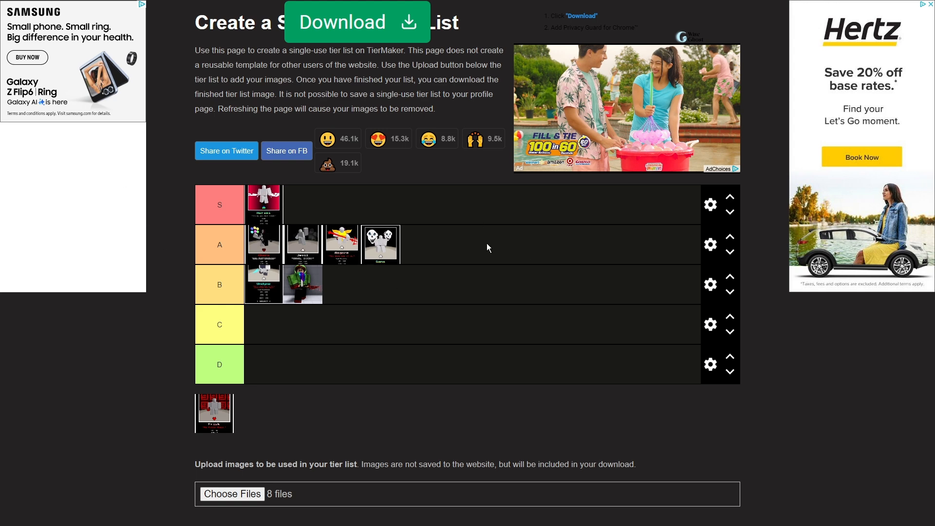
pyautogui.moveTo(406, 222)
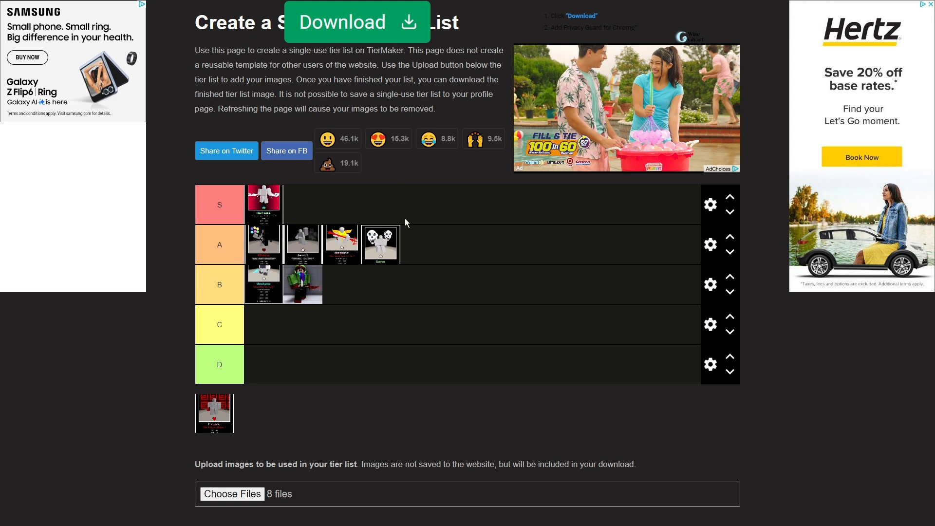
pyautogui.moveTo(339, 214)
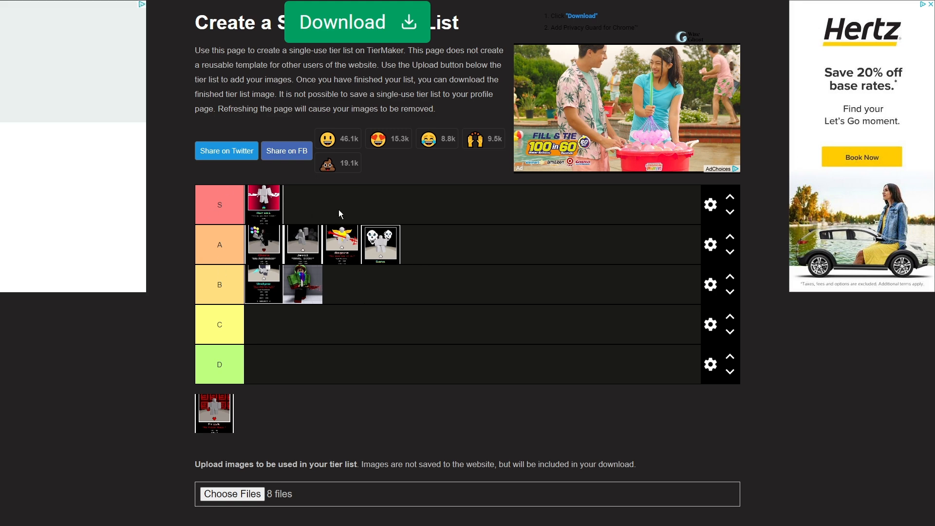
pyautogui.moveTo(333, 220)
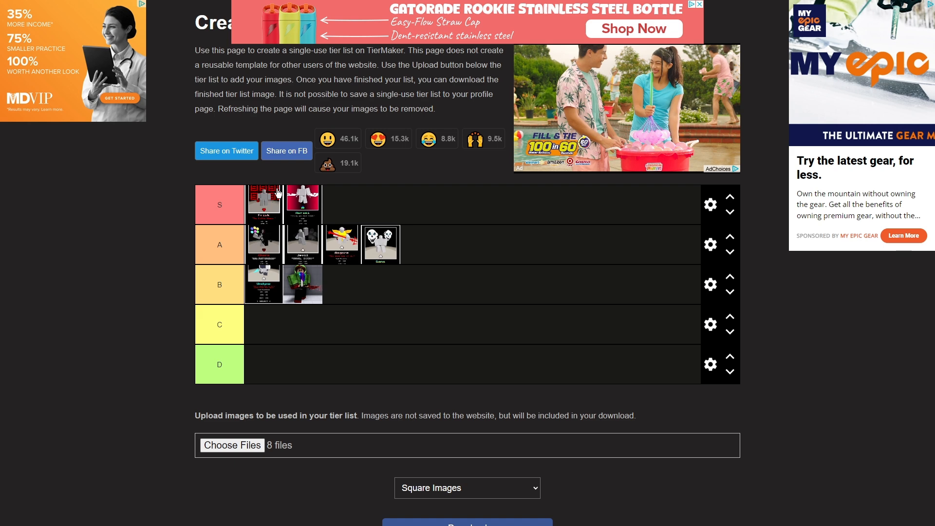
pyautogui.moveTo(269, 176)
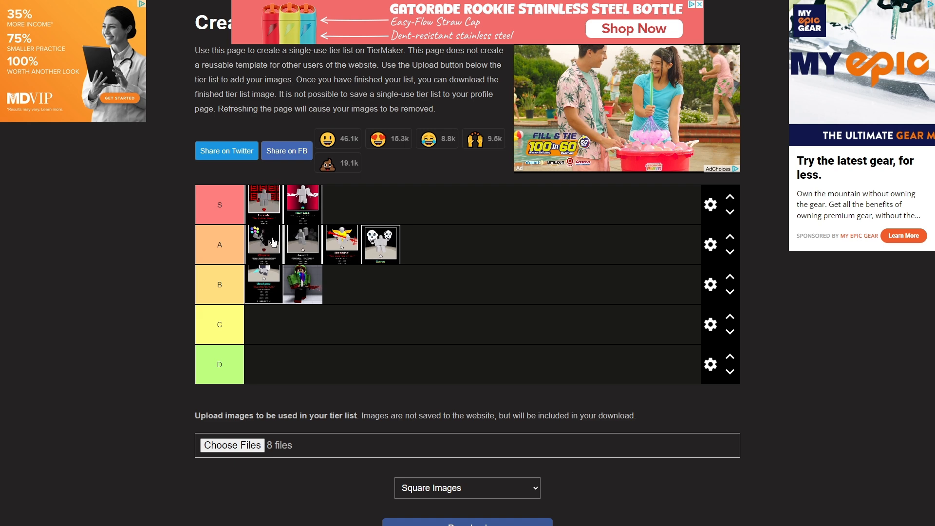
pyautogui.moveTo(280, 171)
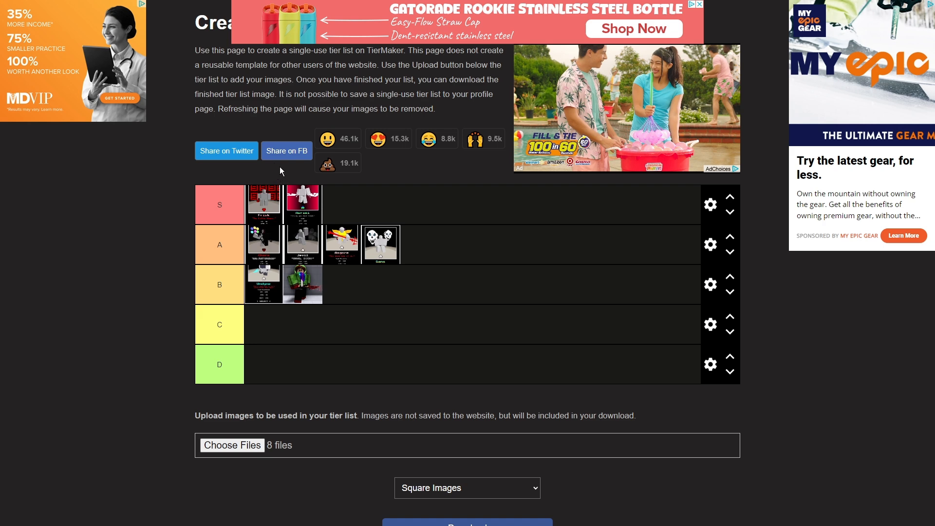
pyautogui.moveTo(314, 253)
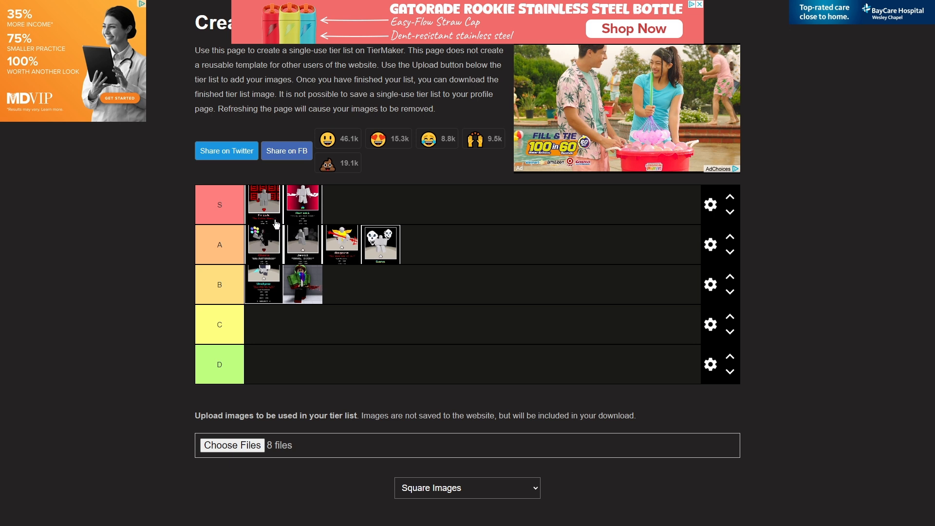
pyautogui.moveTo(283, 208)
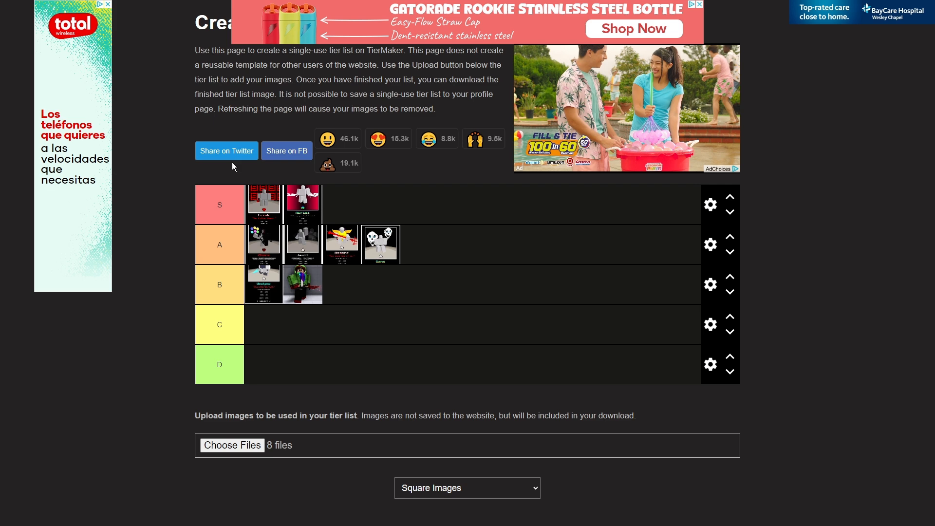
pyautogui.moveTo(172, 235)
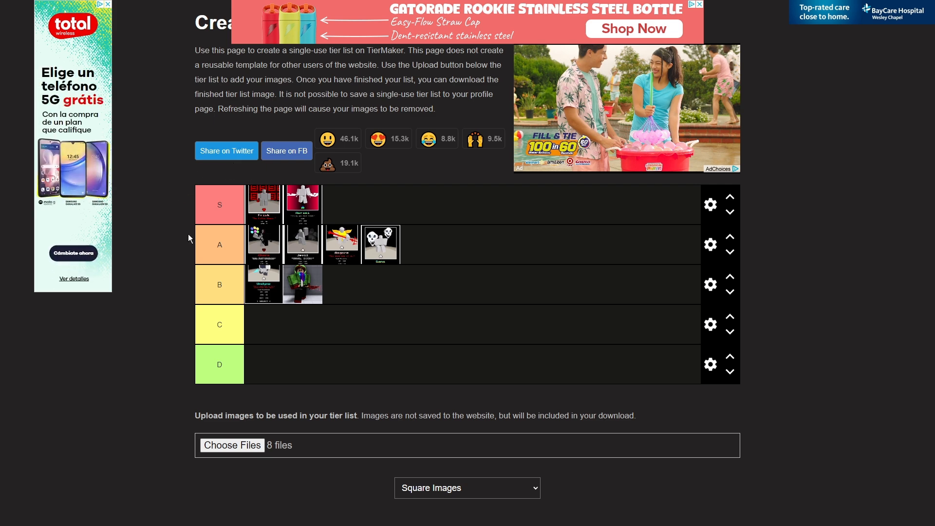
pyautogui.moveTo(323, 216)
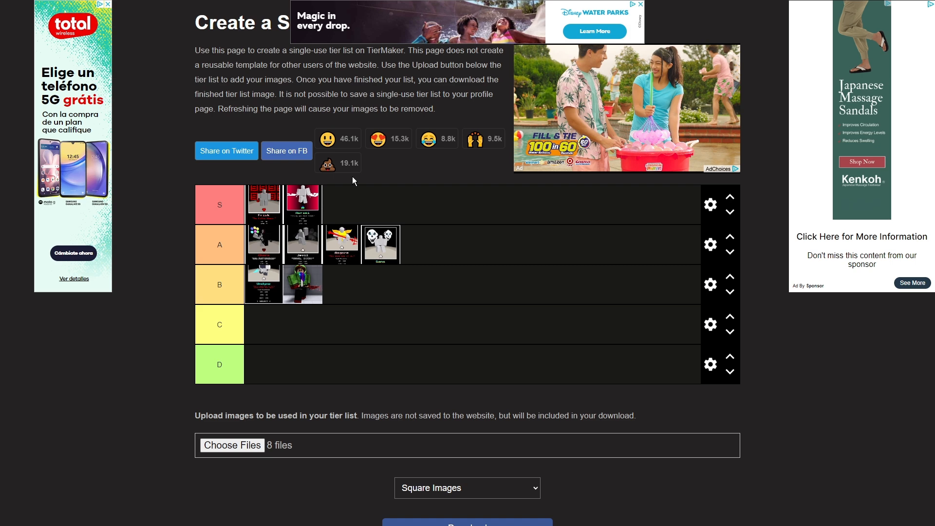
pyautogui.moveTo(360, 205)
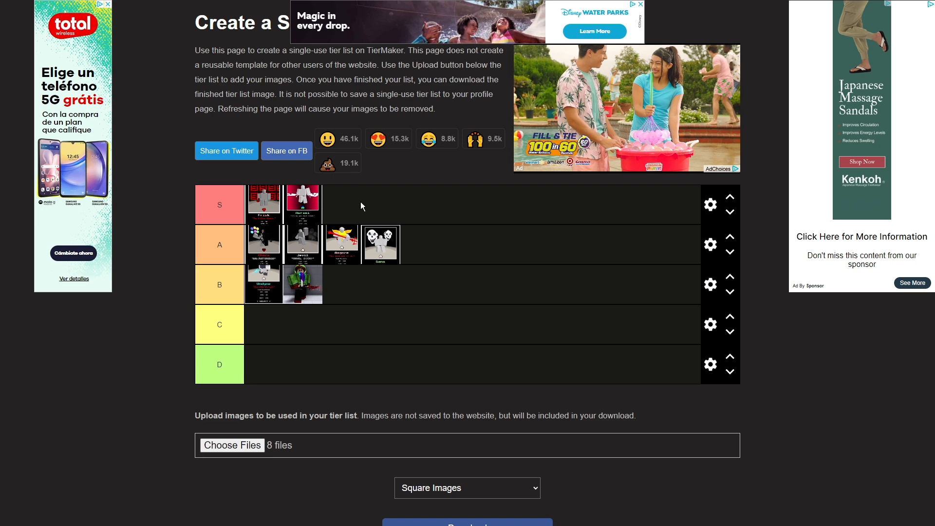
pyautogui.moveTo(243, 178)
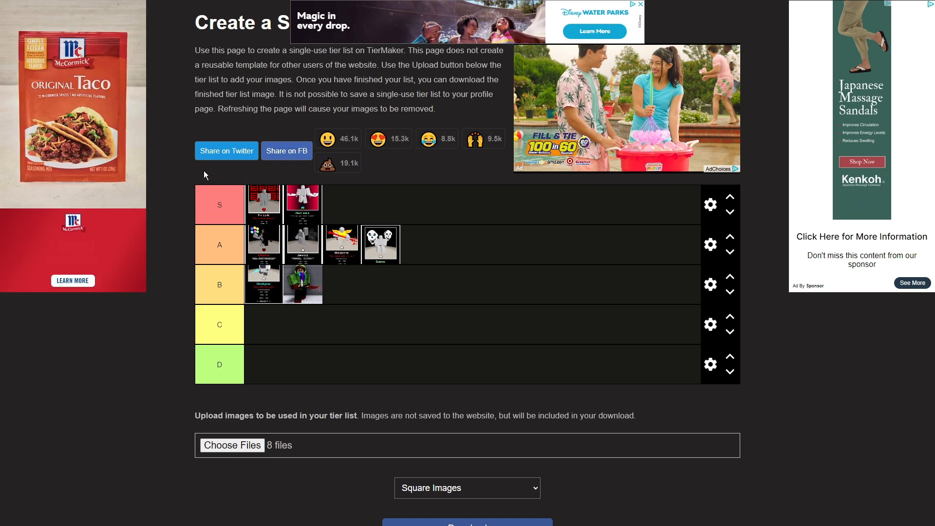
pyautogui.moveTo(441, 309)
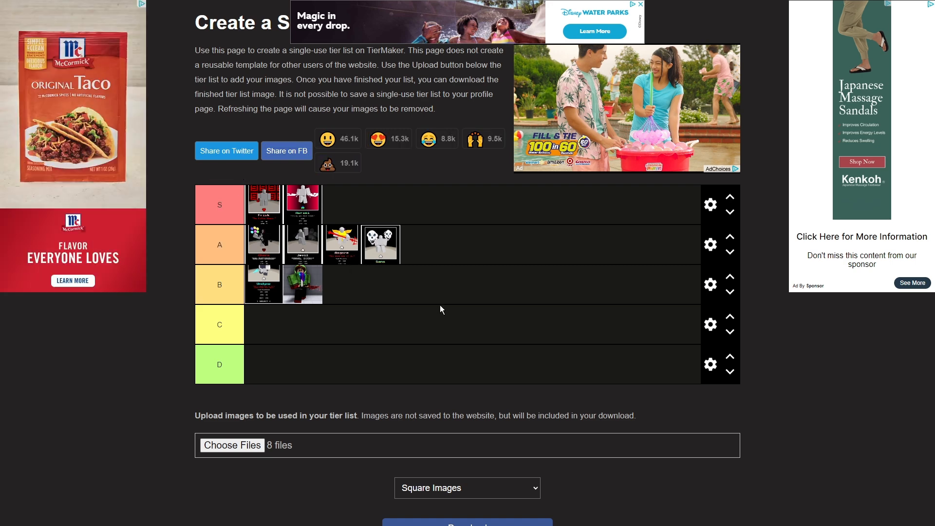
pyautogui.moveTo(265, 173)
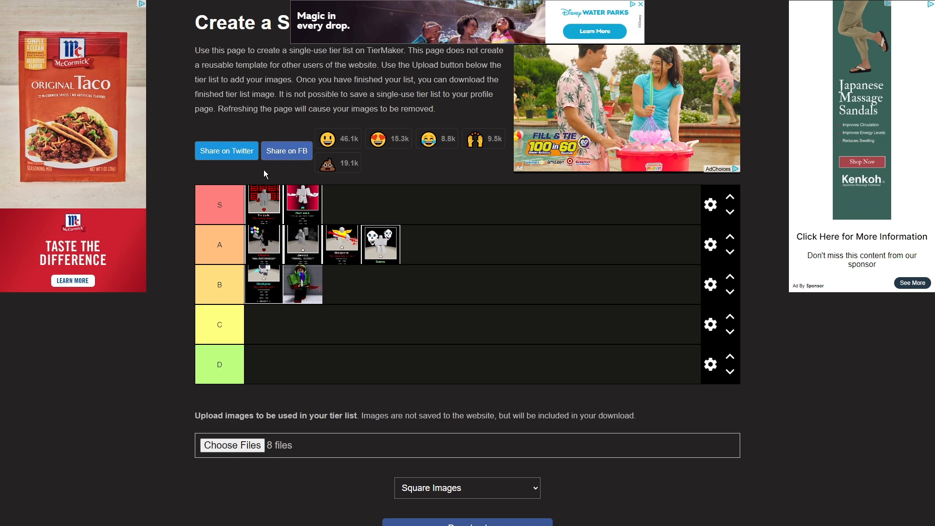
pyautogui.moveTo(272, 196)
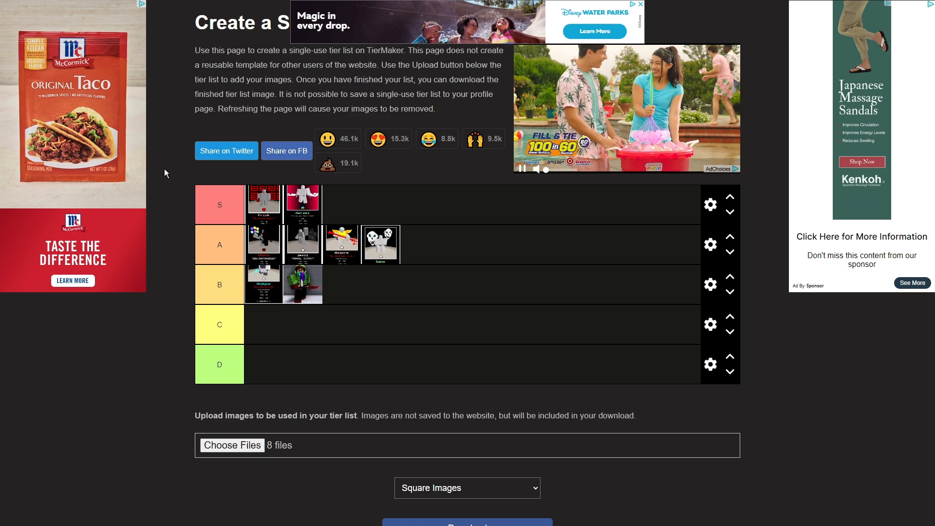
pyautogui.moveTo(175, 178)
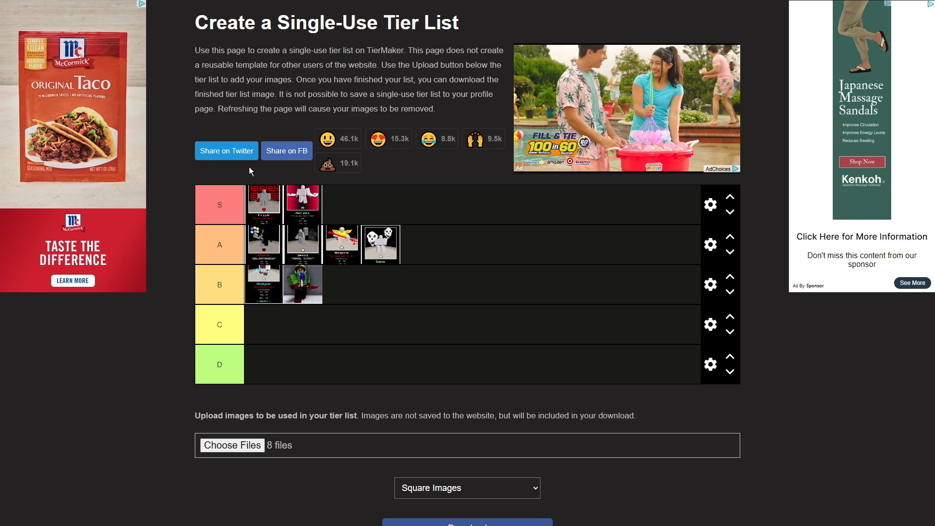
pyautogui.moveTo(267, 223)
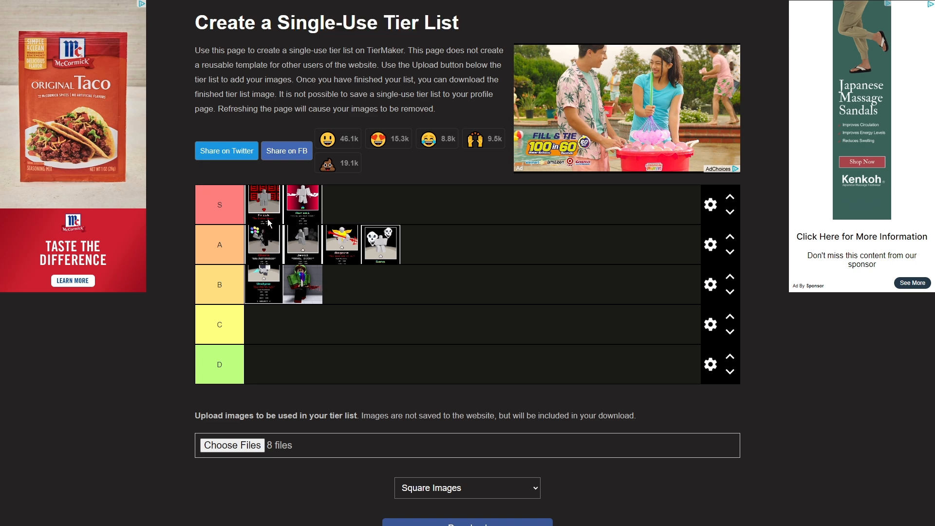
pyautogui.moveTo(280, 227)
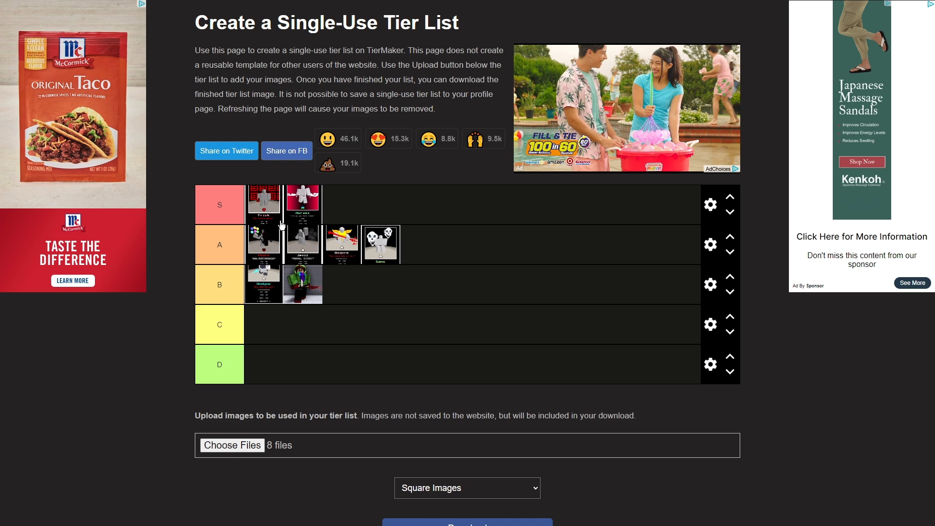
pyautogui.moveTo(257, 219)
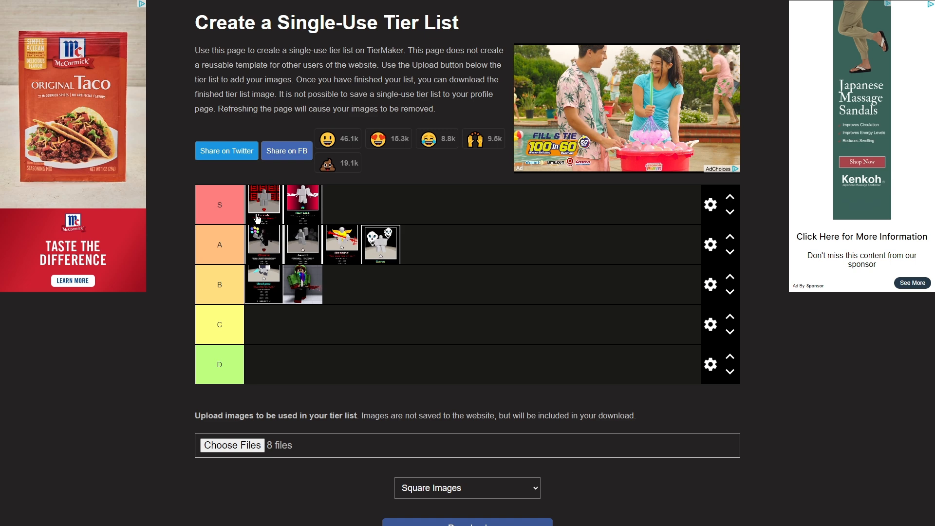
pyautogui.moveTo(167, 293)
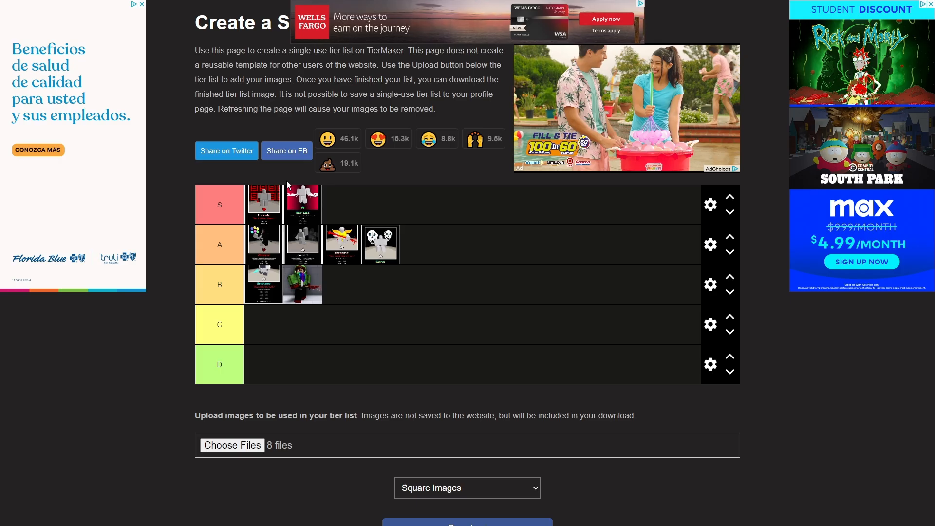
pyautogui.moveTo(341, 241)
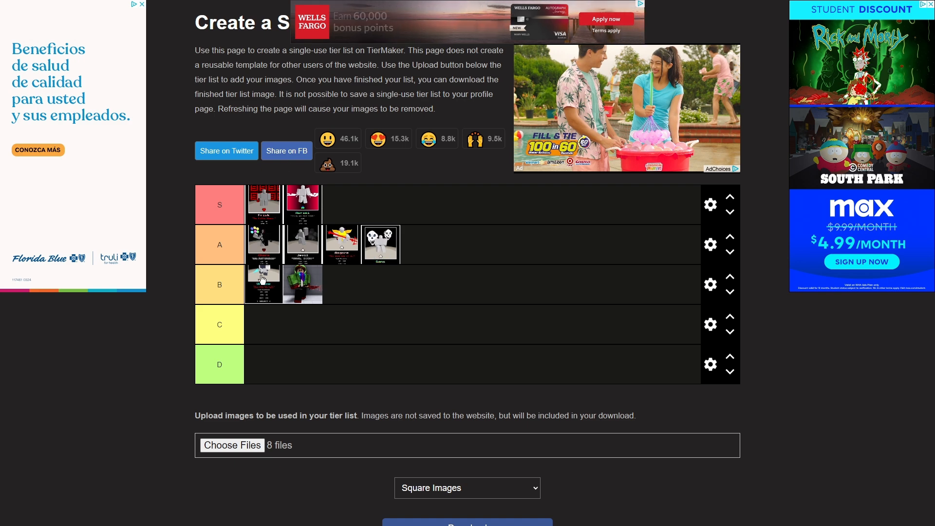
pyautogui.moveTo(288, 241)
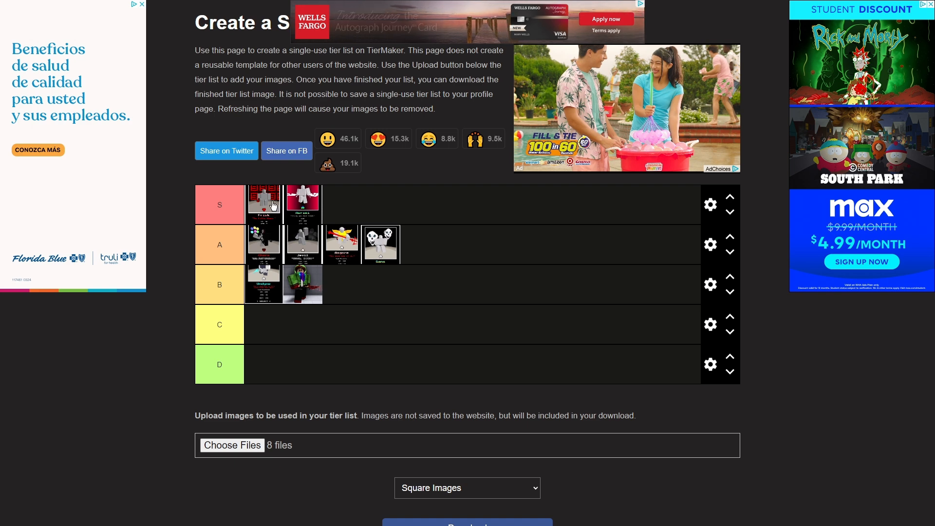
pyautogui.moveTo(284, 204)
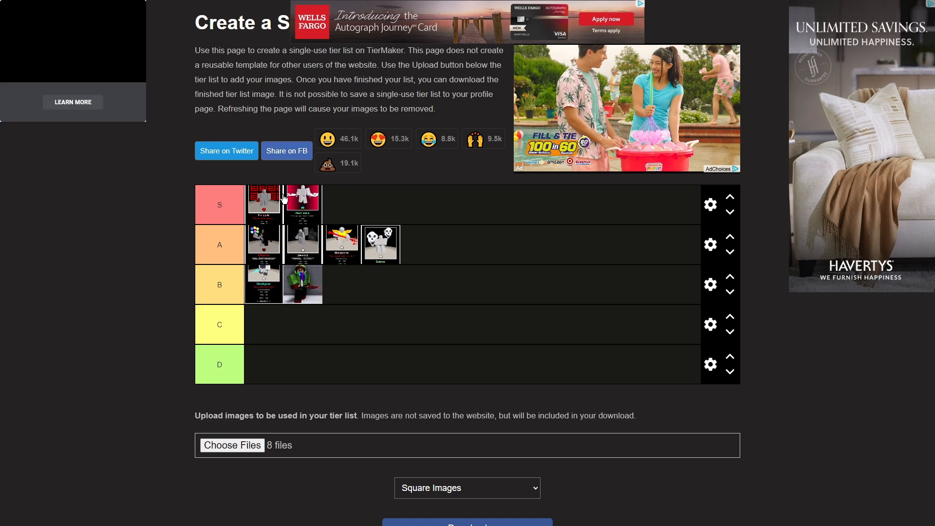
pyautogui.moveTo(286, 286)
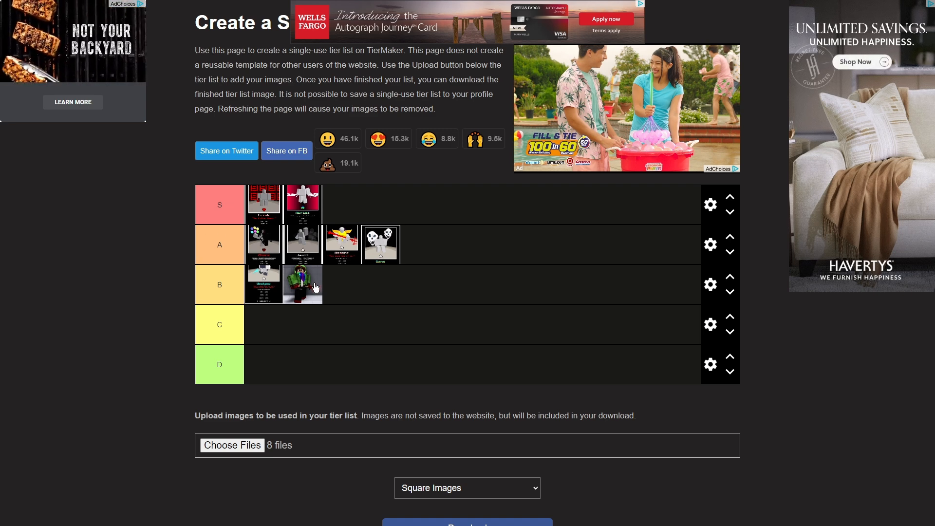
pyautogui.moveTo(158, 282)
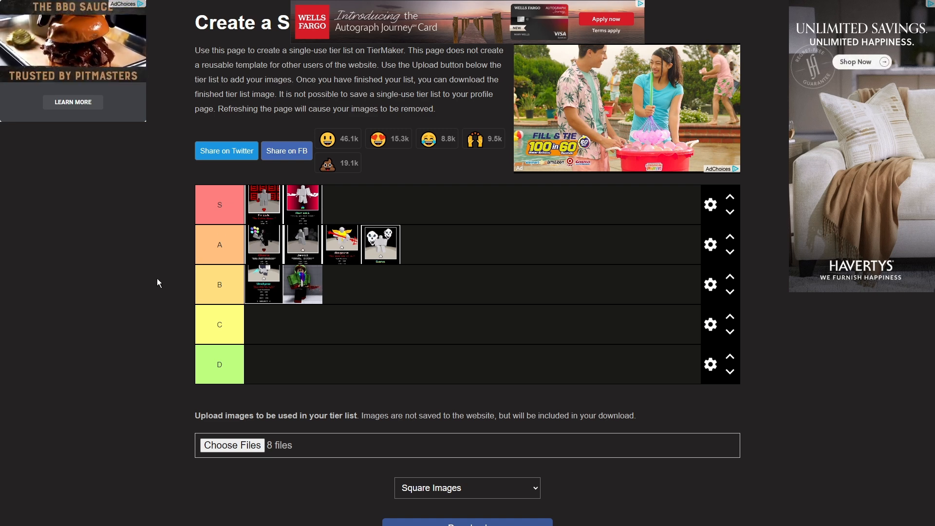
pyautogui.scroll(-3)
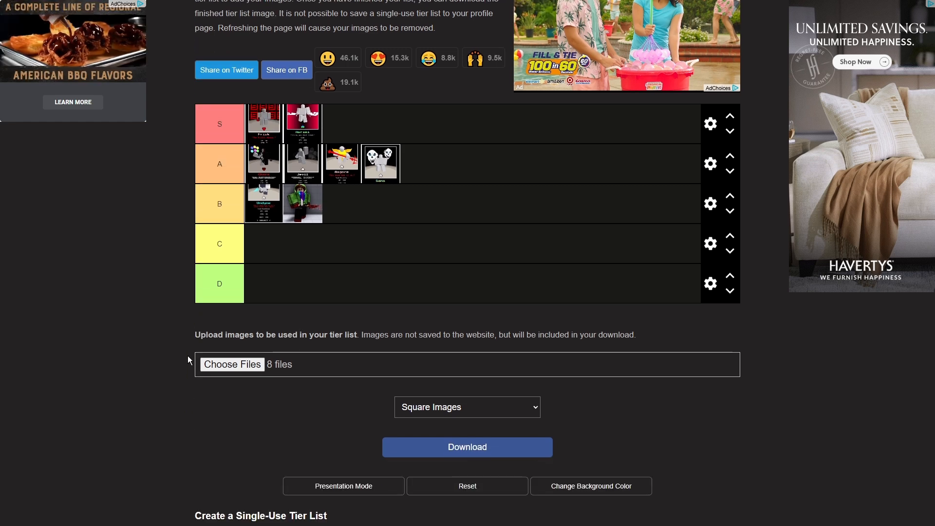
pyautogui.moveTo(466, 442)
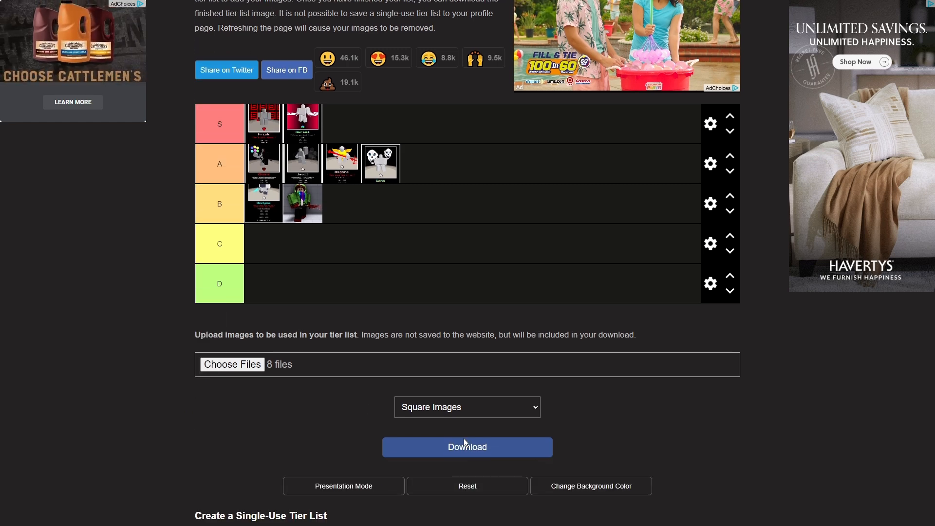